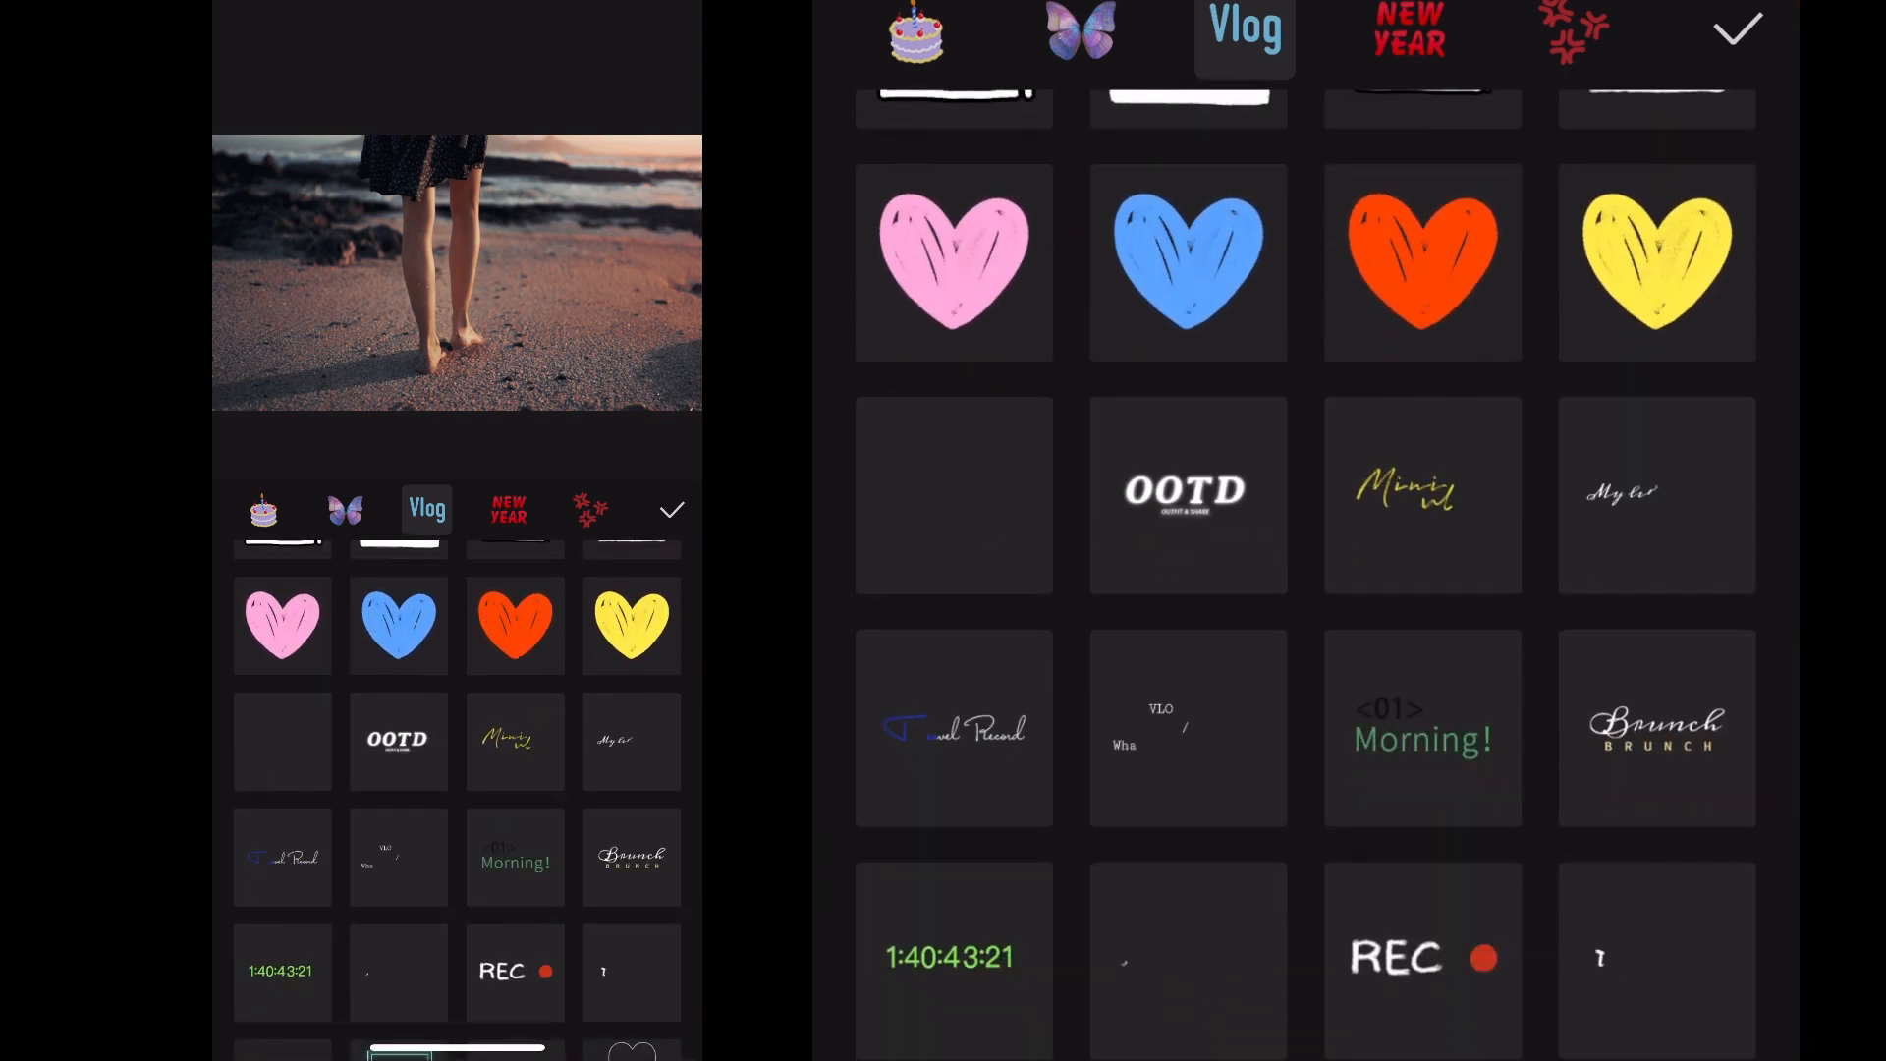
- Scroll through the Vlog sticker category and switch to the HOT collection
{"action": "scroll", "scroll_direction": "down", "scroll_amount": 3}
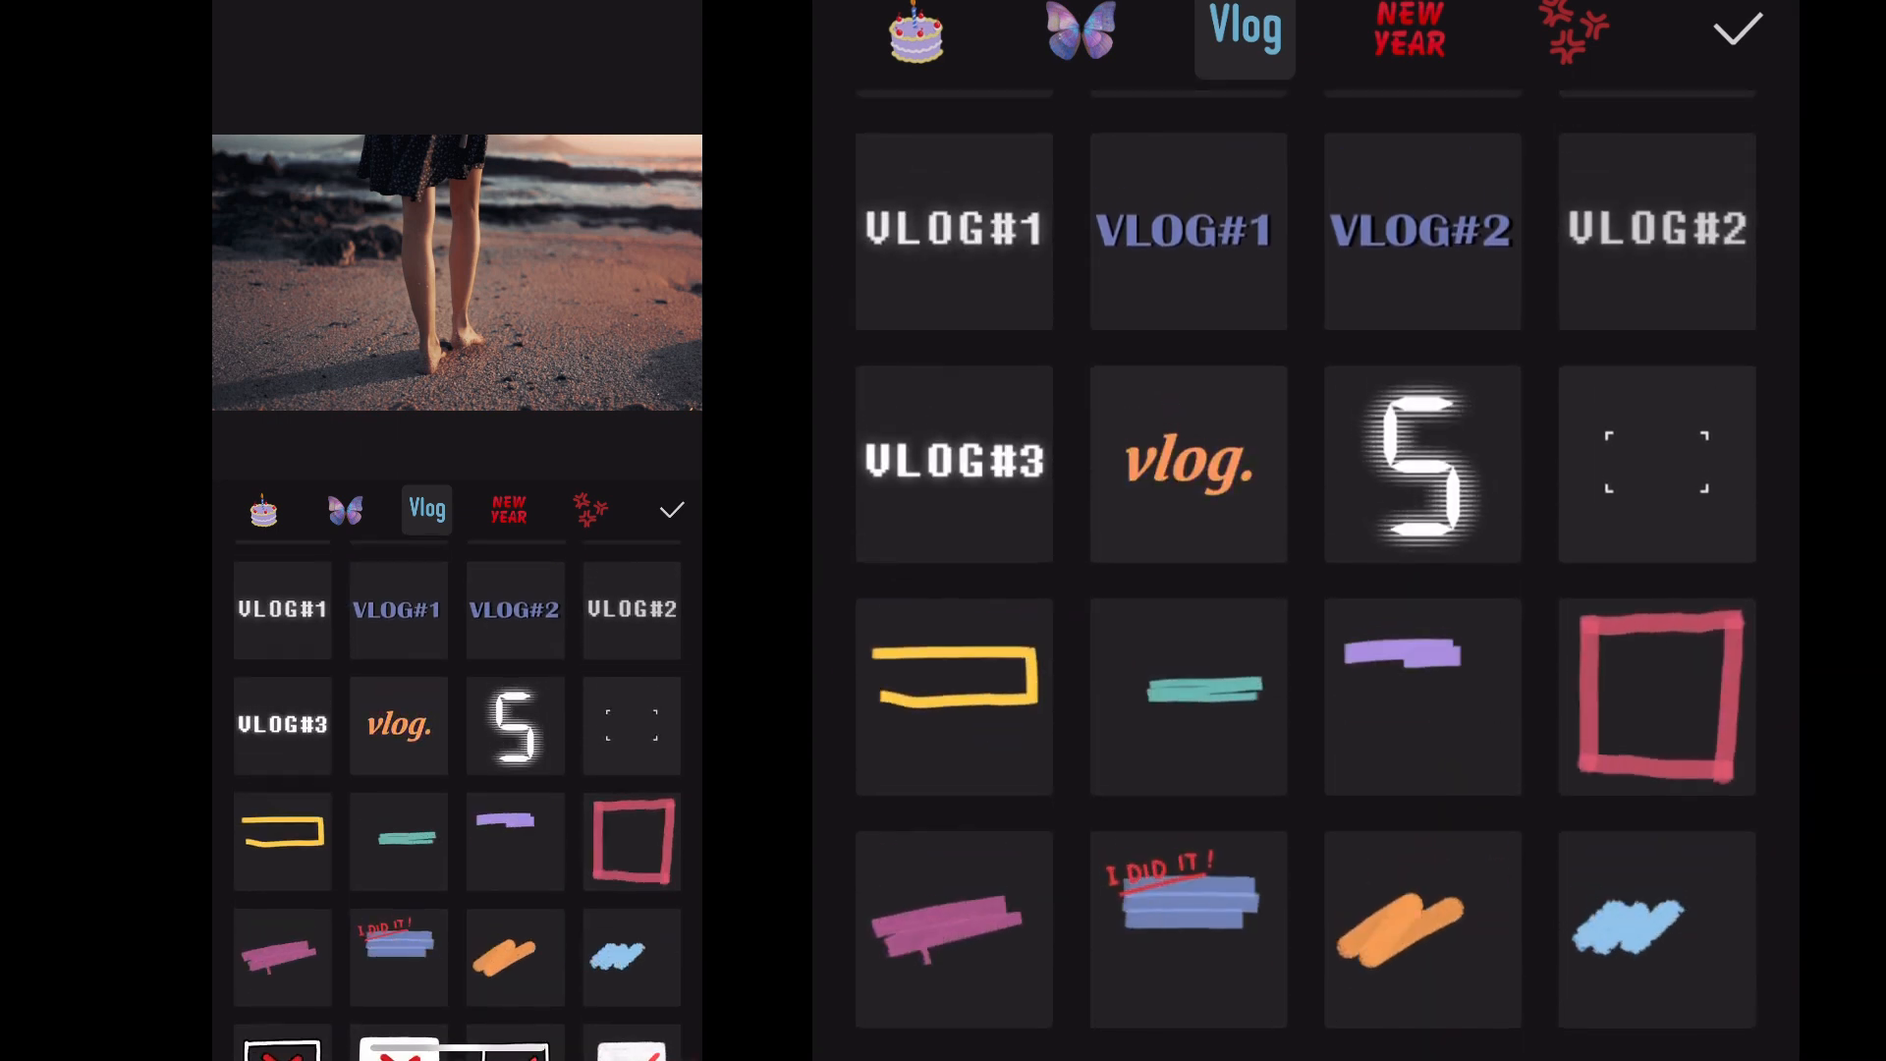
{"action": "scroll", "scroll_direction": "down", "scroll_amount": 3}
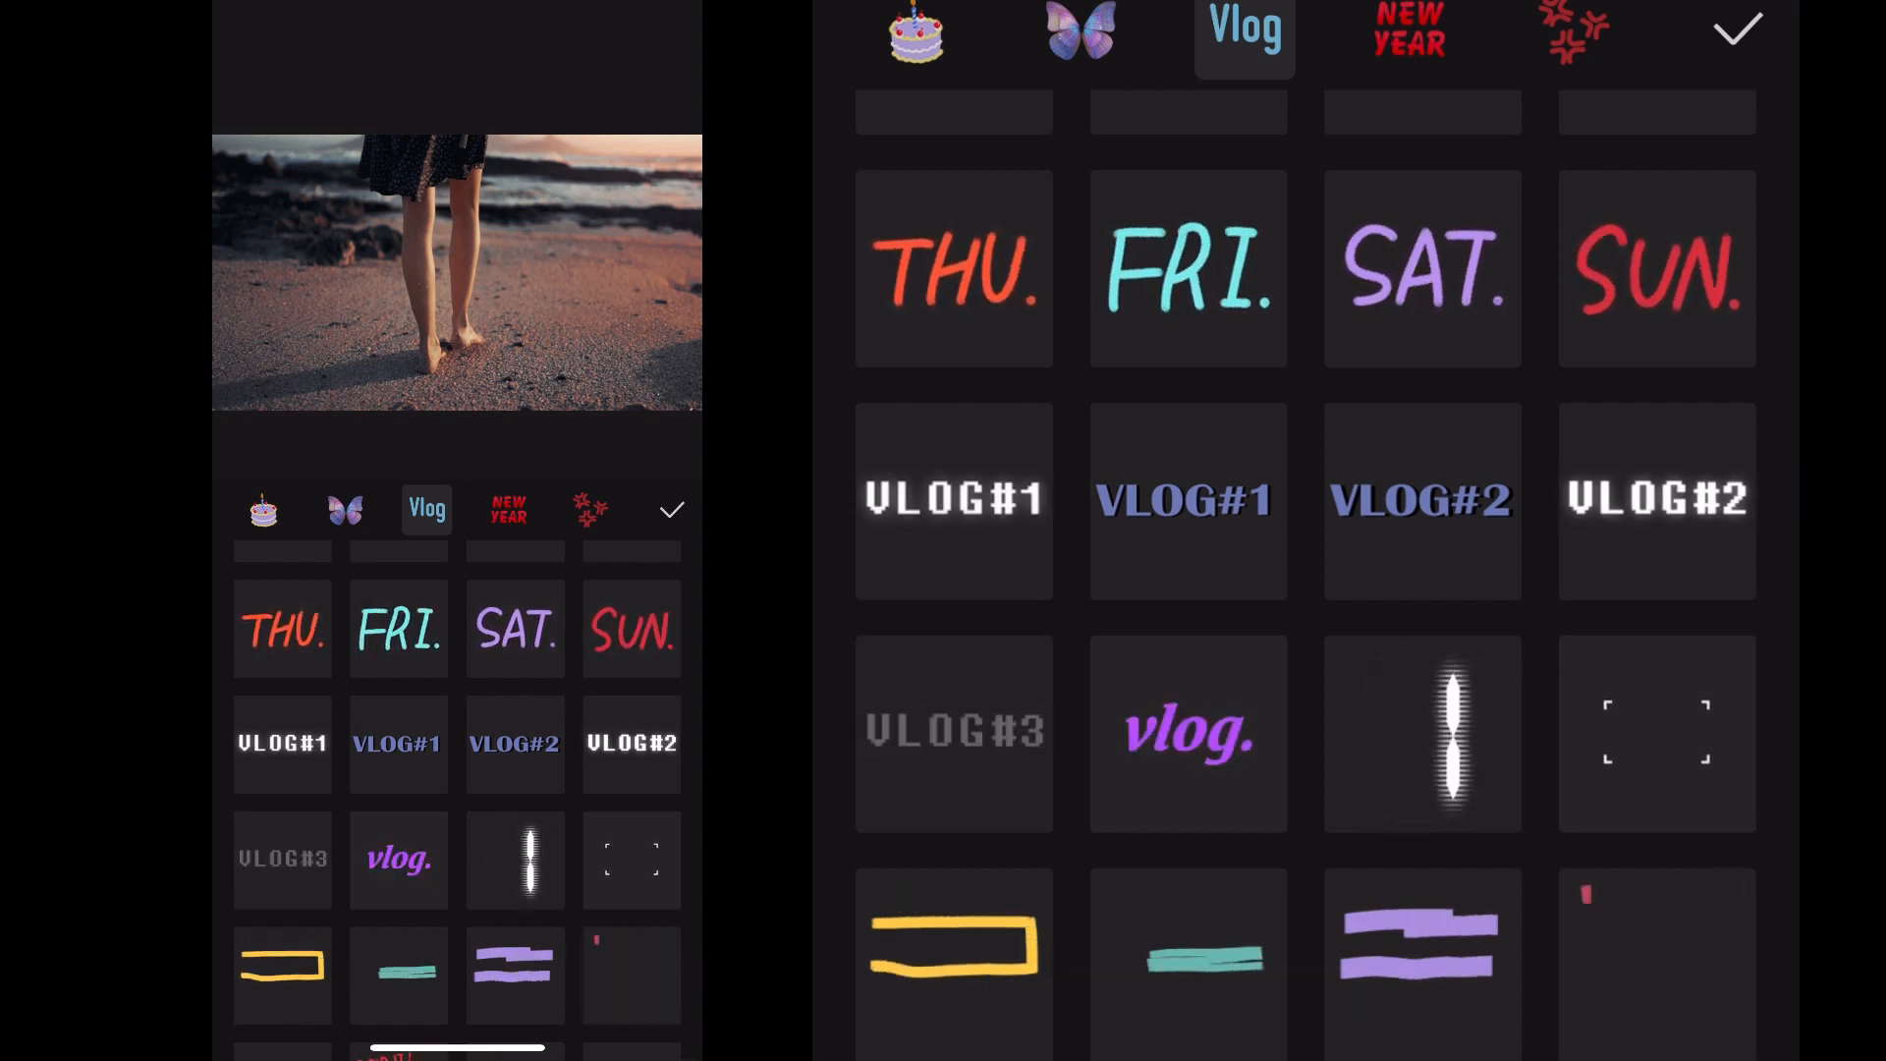
{"action": "left_click", "coordinate": [398, 857]}
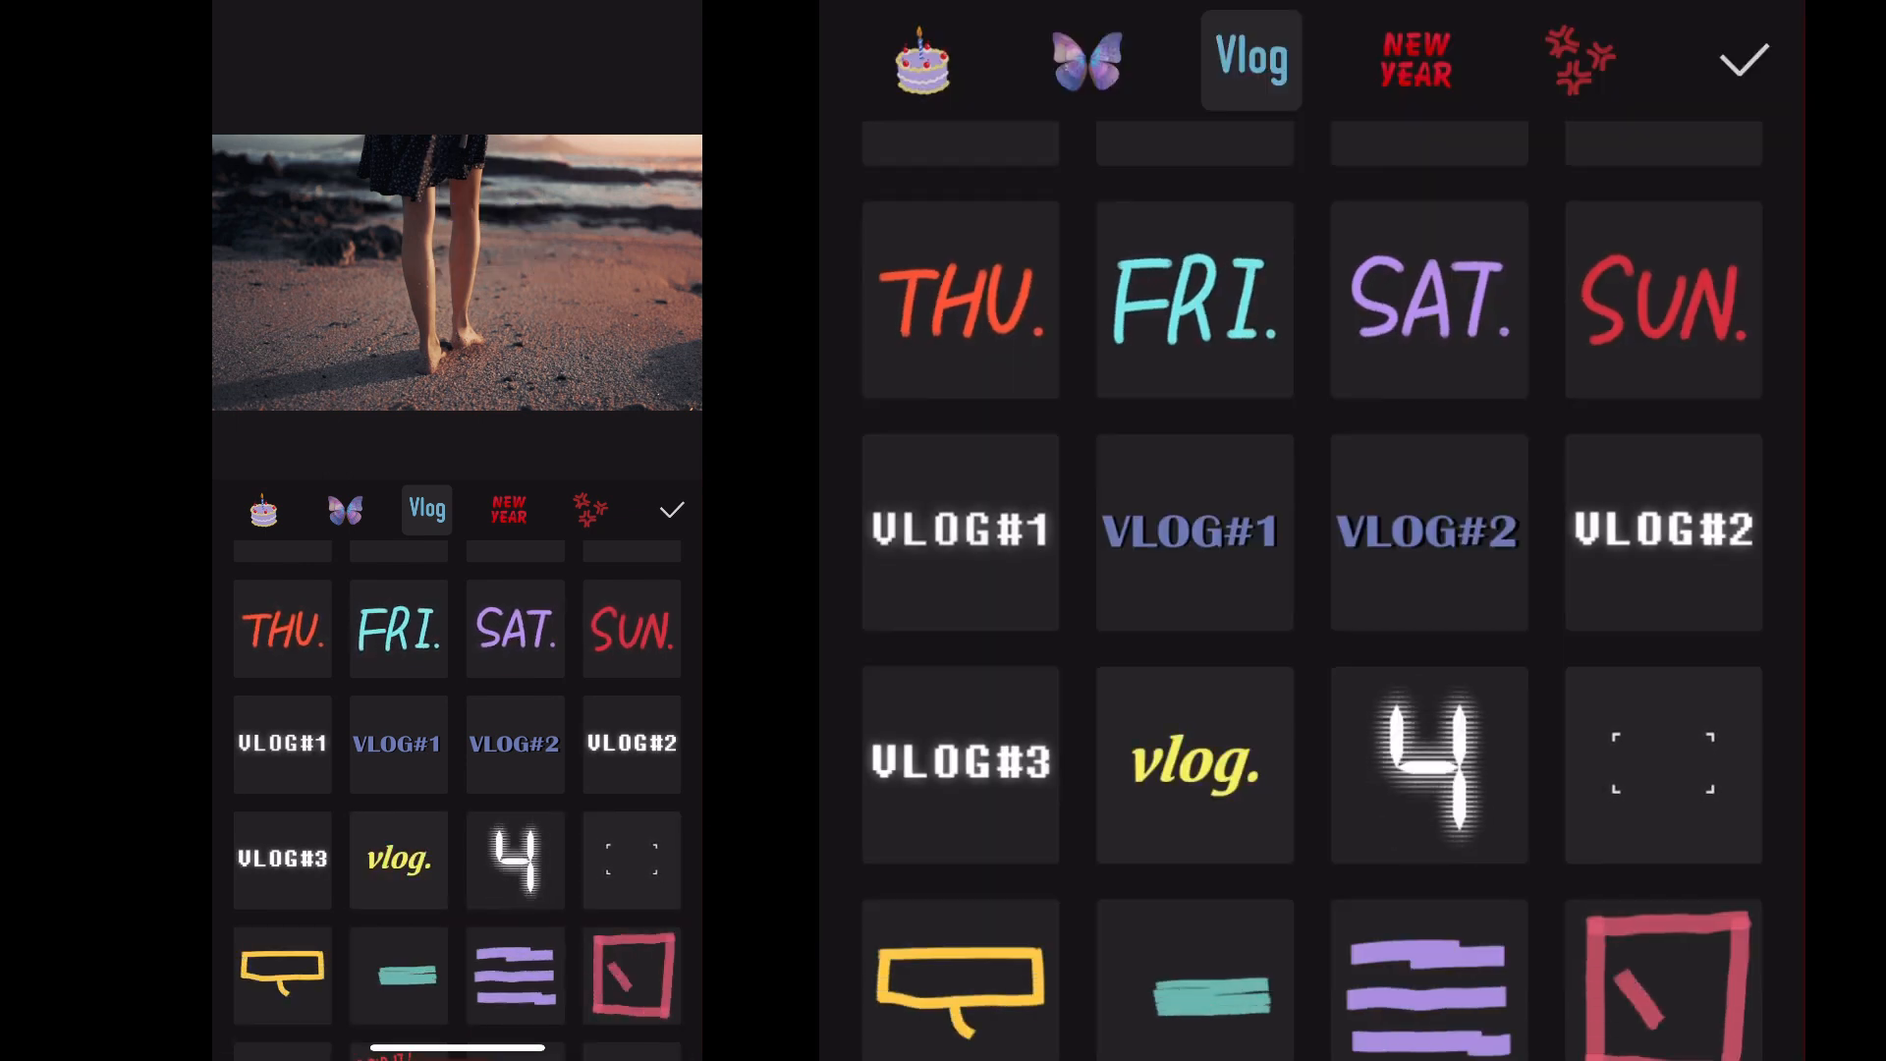
- Scroll down the HOT collection and add the smiling sun emoji sticker to the video
{"action": "scroll", "scroll_direction": "down", "scroll_amount": 3}
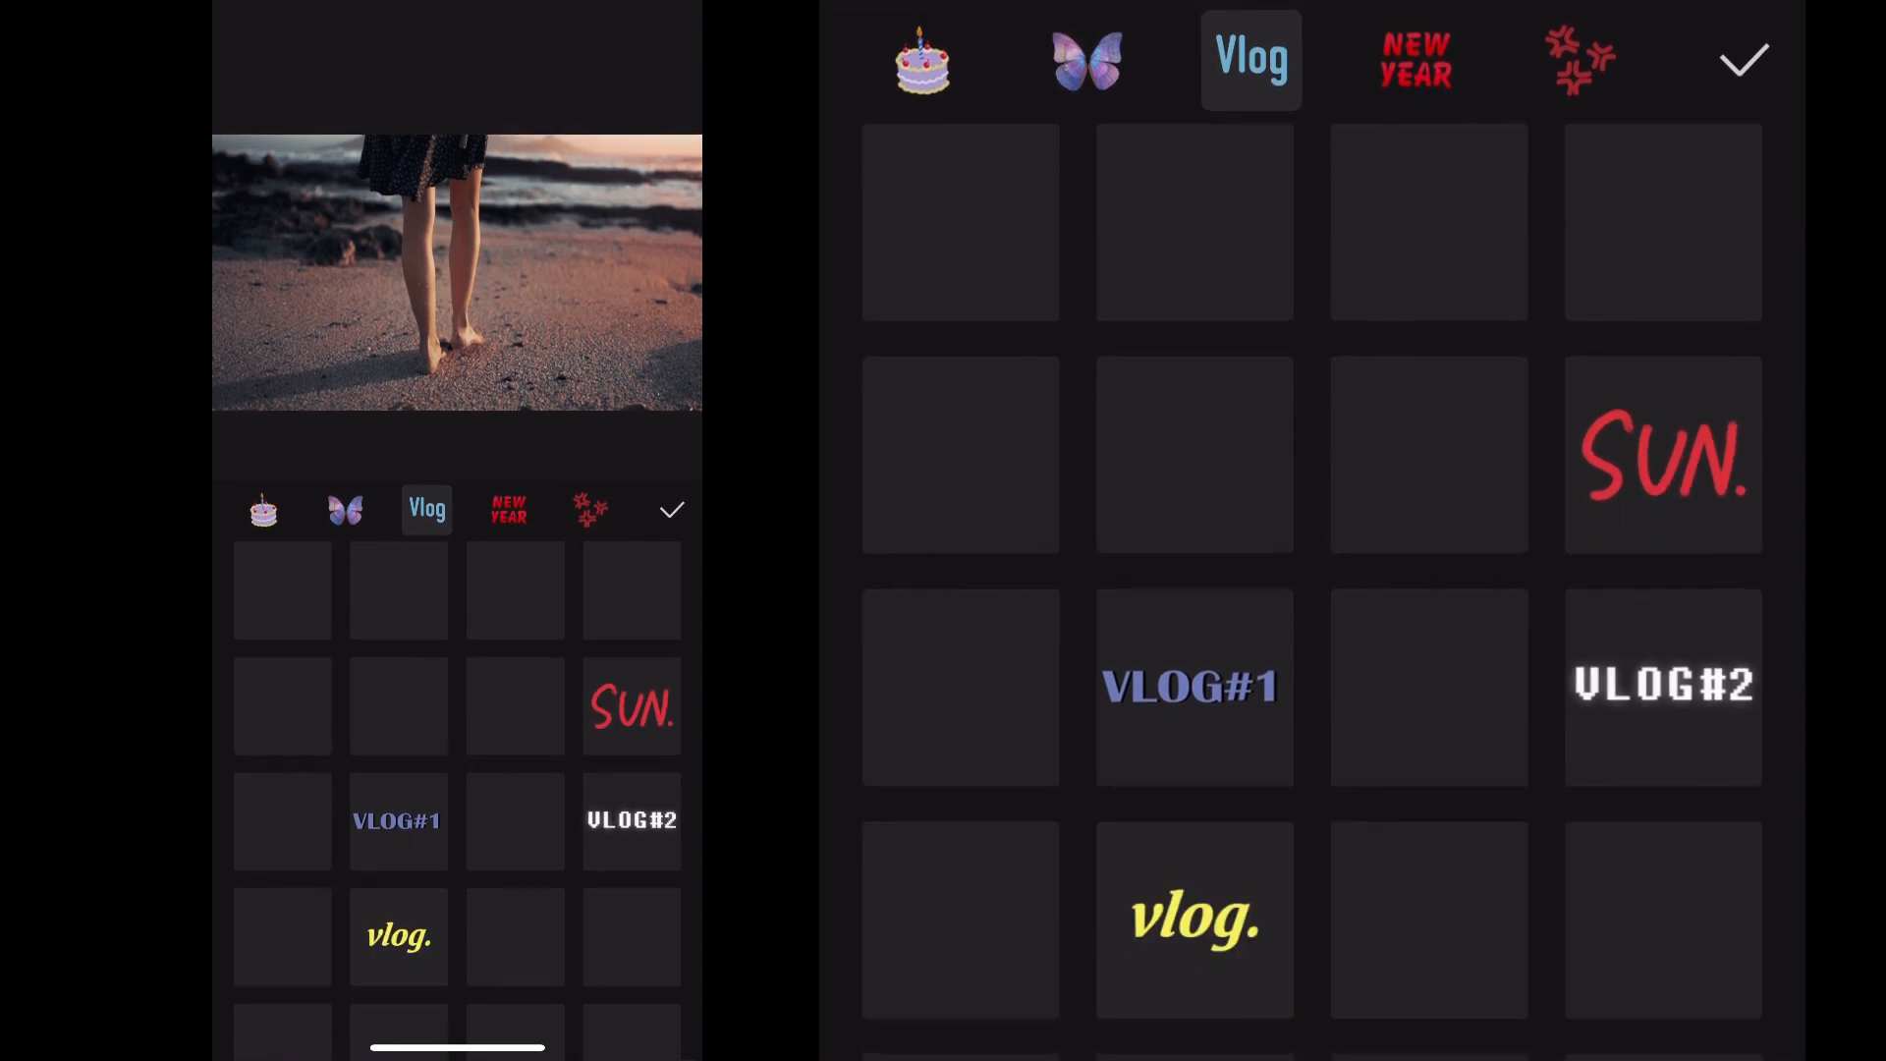
{"action": "scroll", "scroll_direction": "down", "scroll_amount": 3}
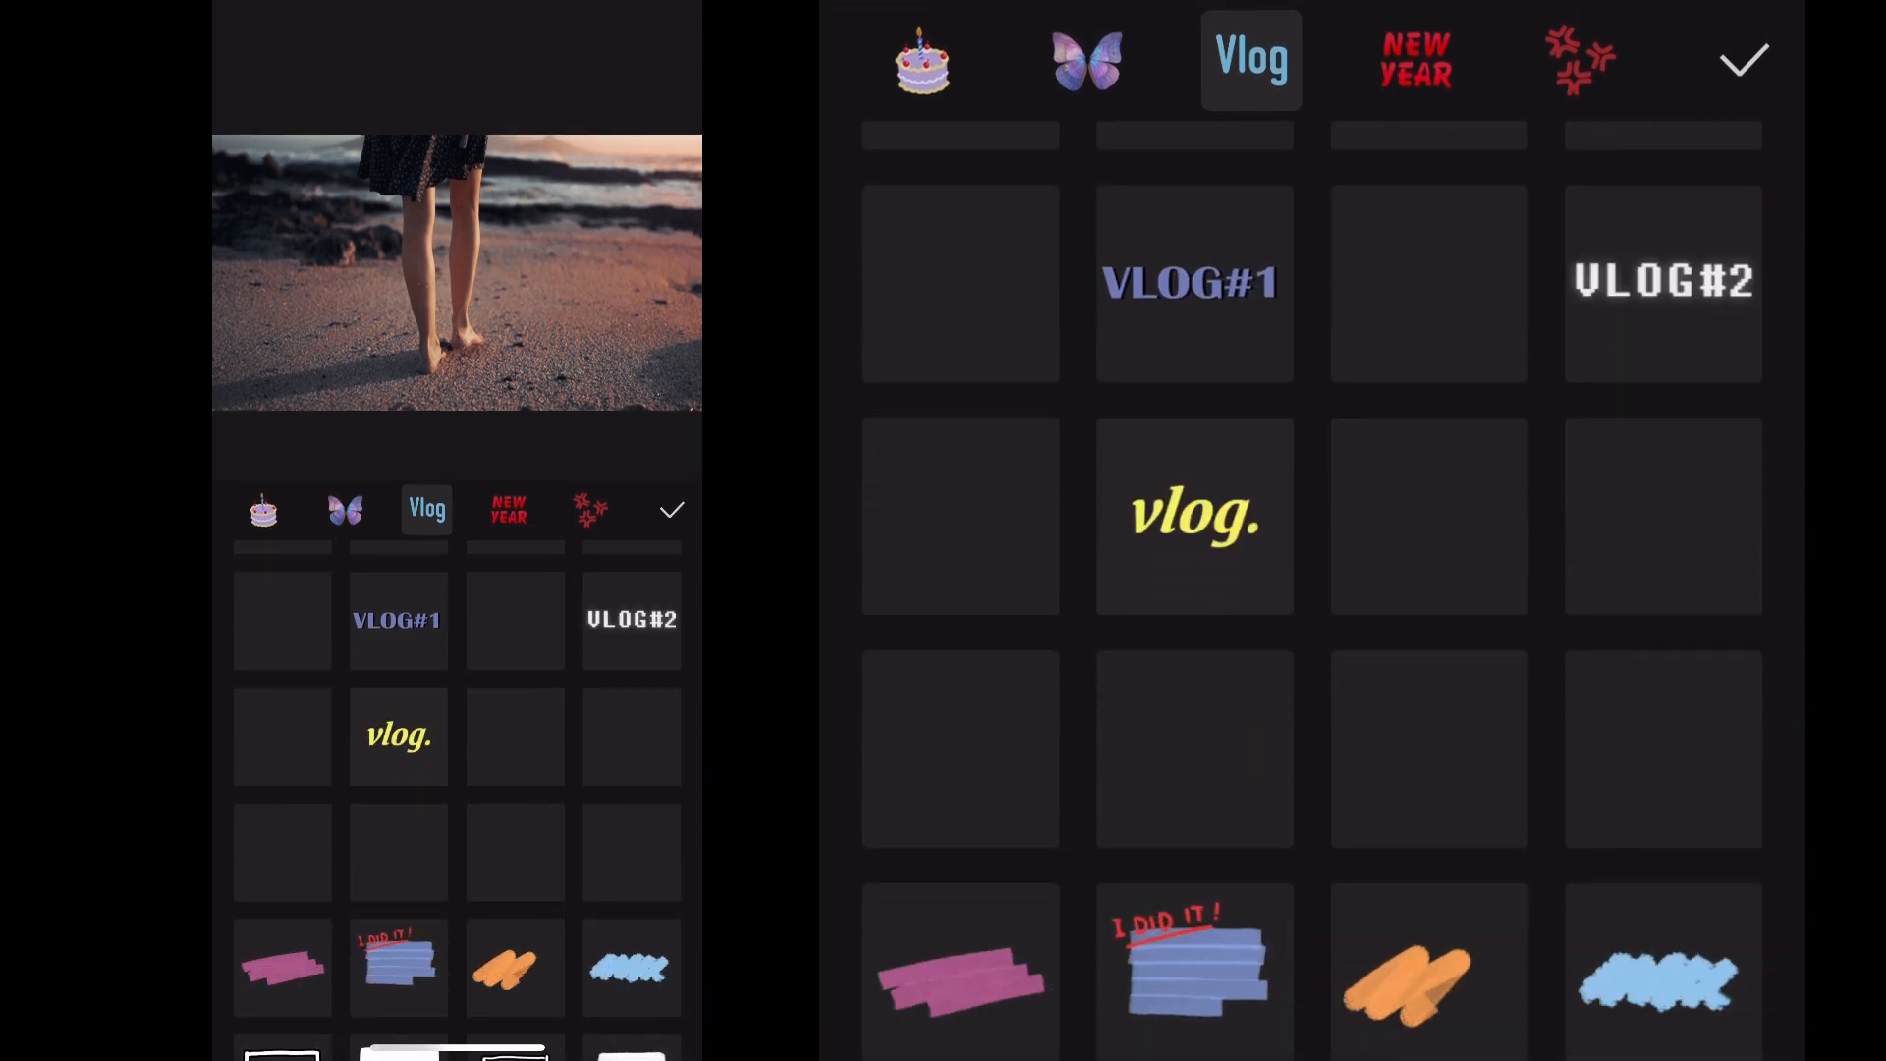
{"action": "scroll", "scroll_direction": "down", "scroll_amount": 3}
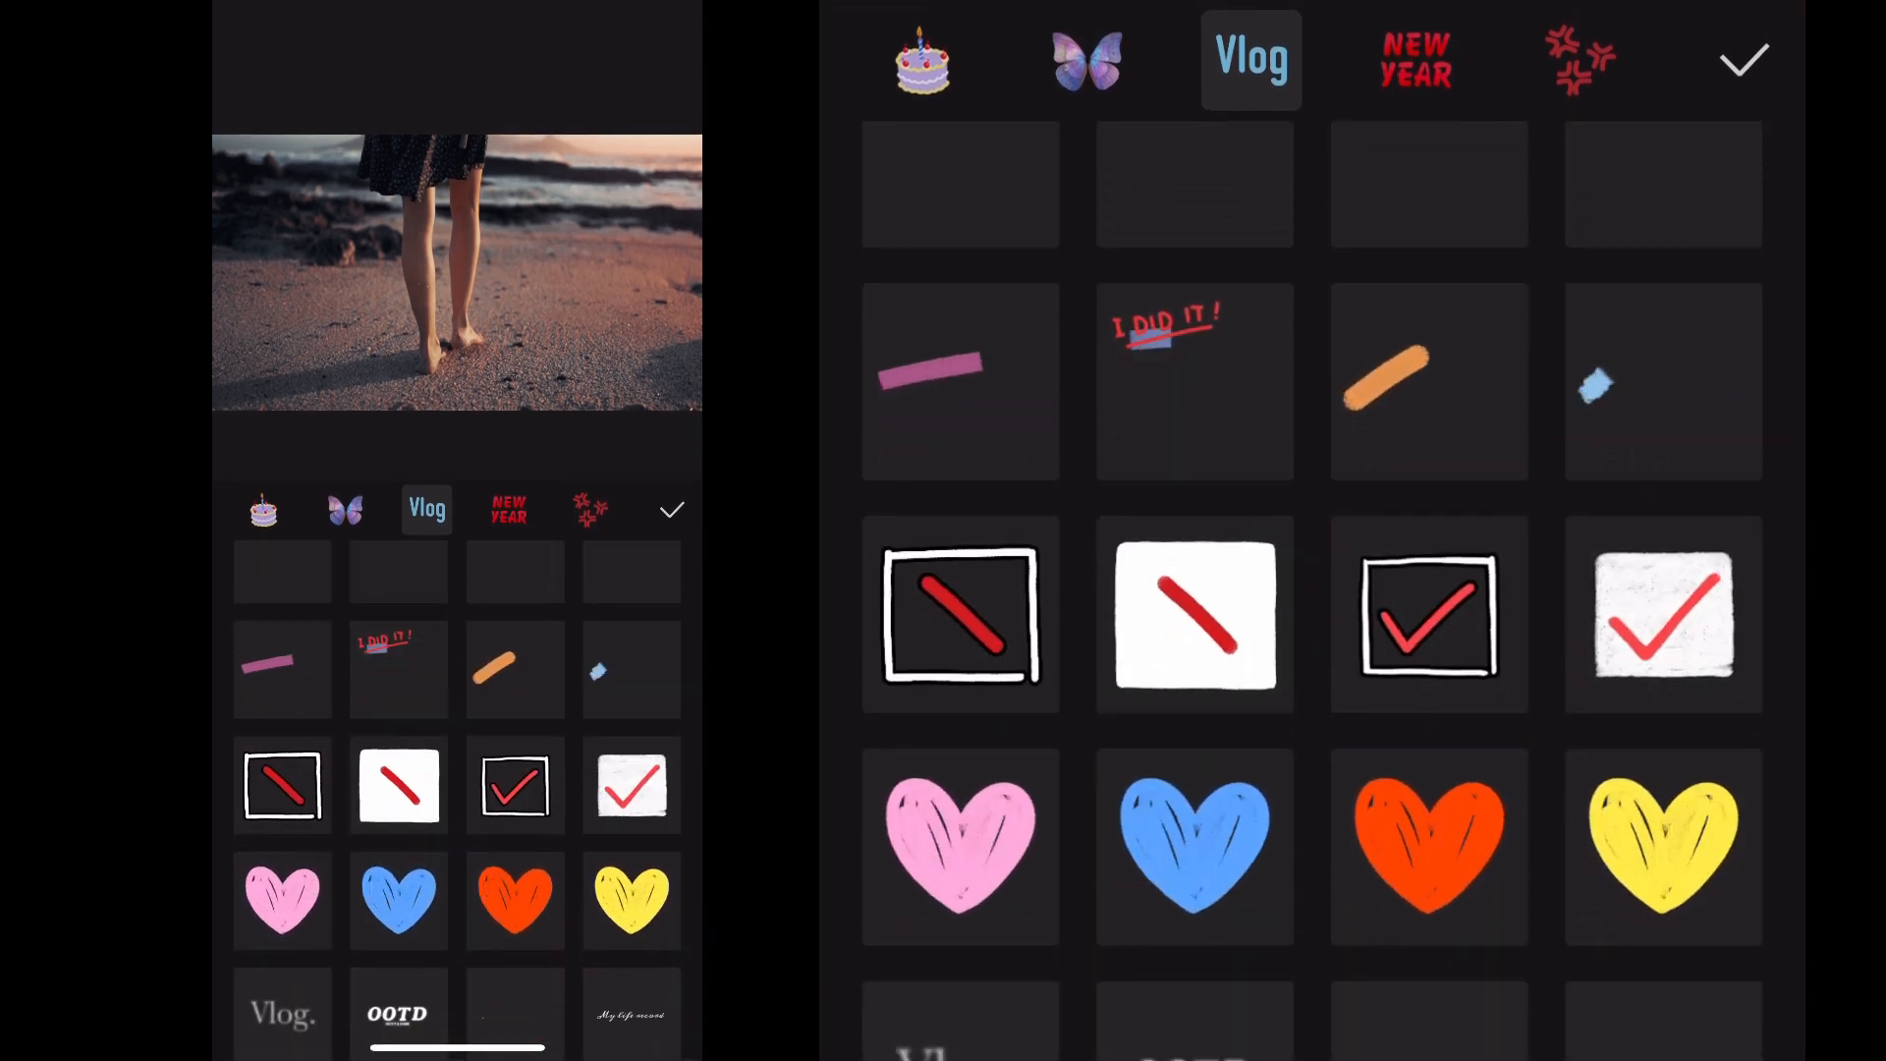
{"action": "scroll", "scroll_direction": "down", "scroll_amount": 3}
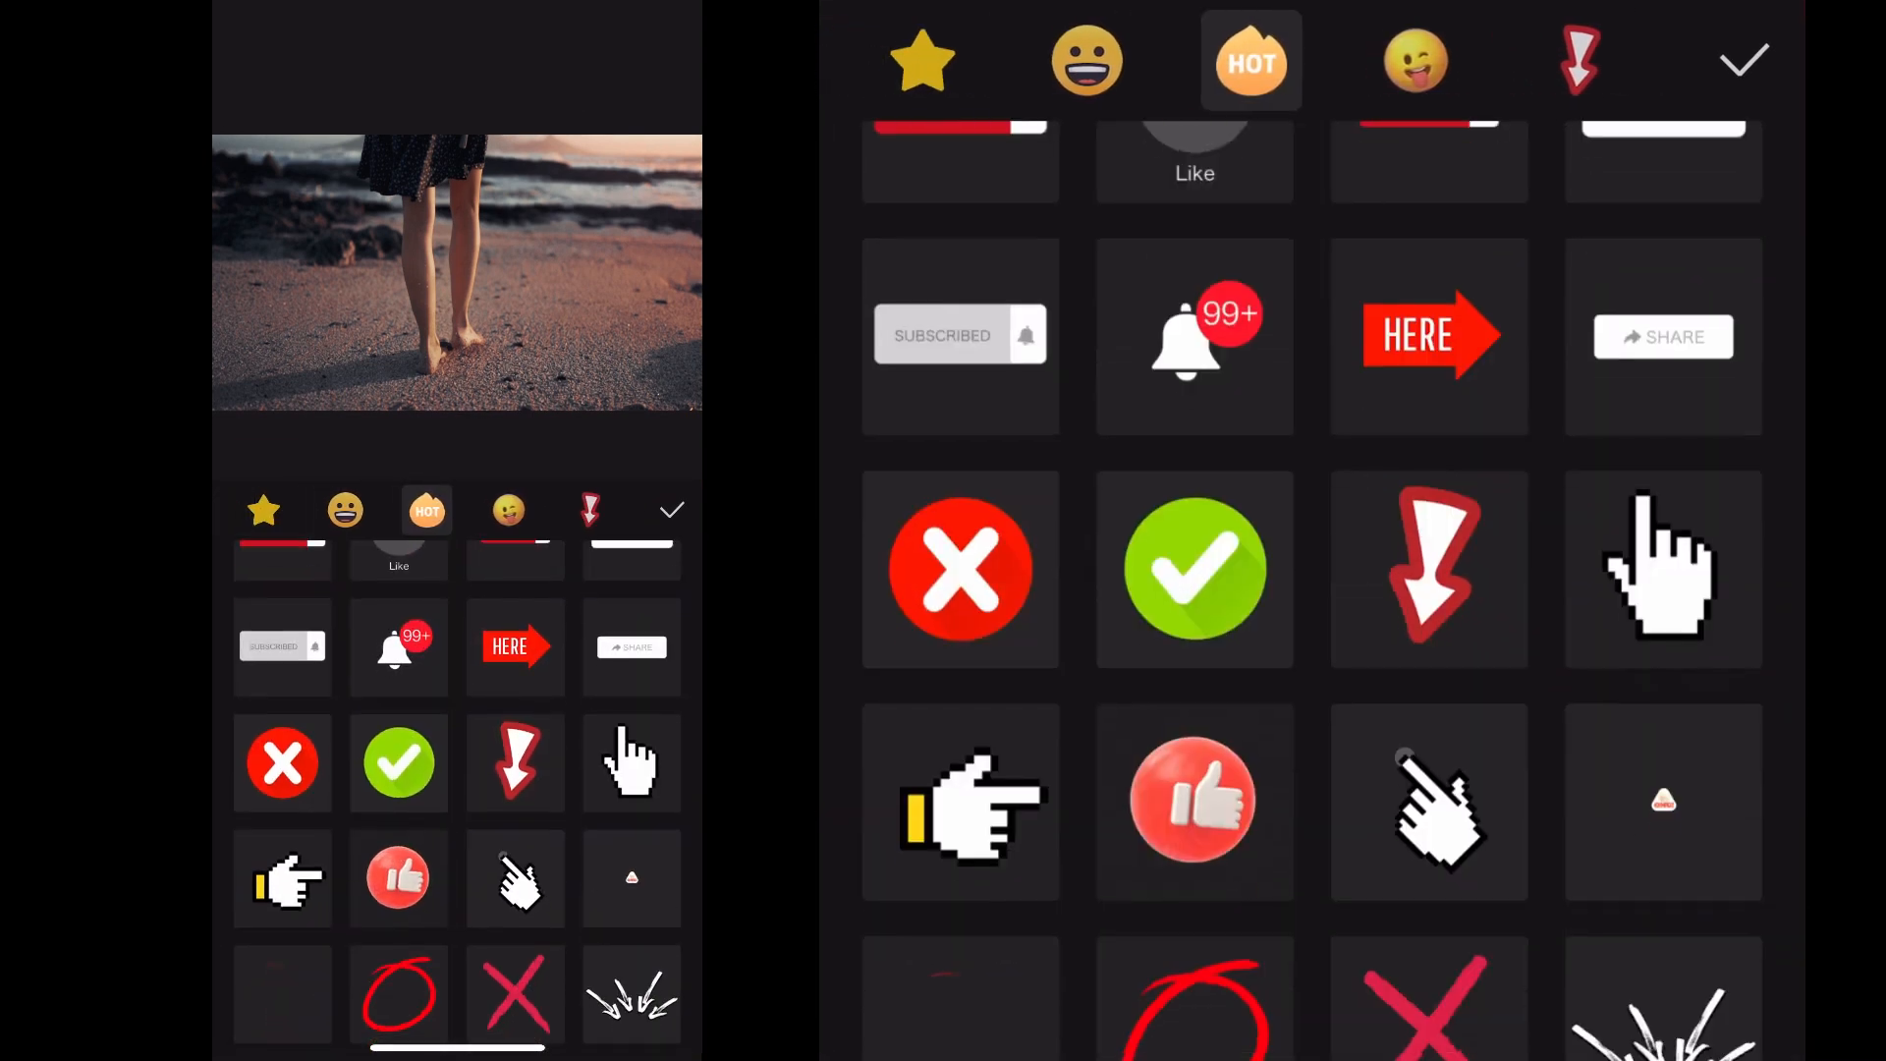
{"action": "scroll", "scroll_direction": "down", "scroll_amount": 3}
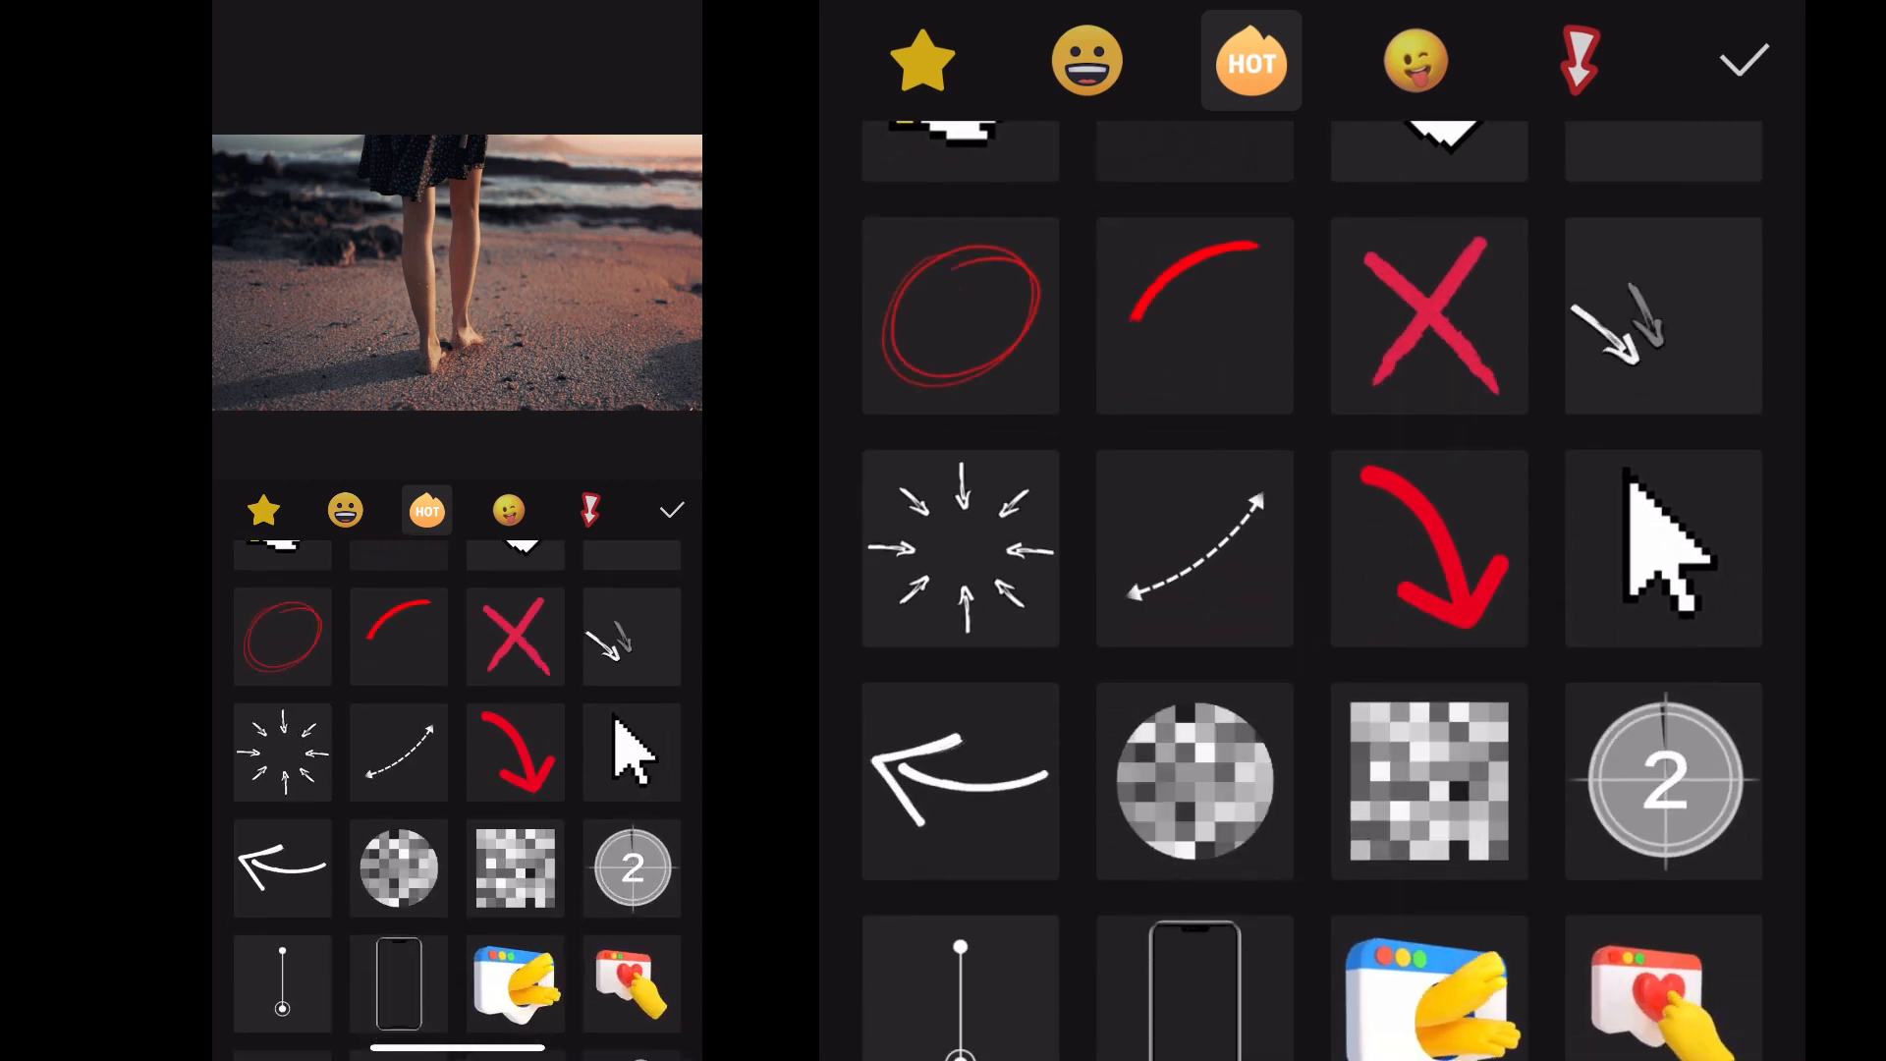
{"action": "scroll", "scroll_direction": "down", "scroll_amount": 3}
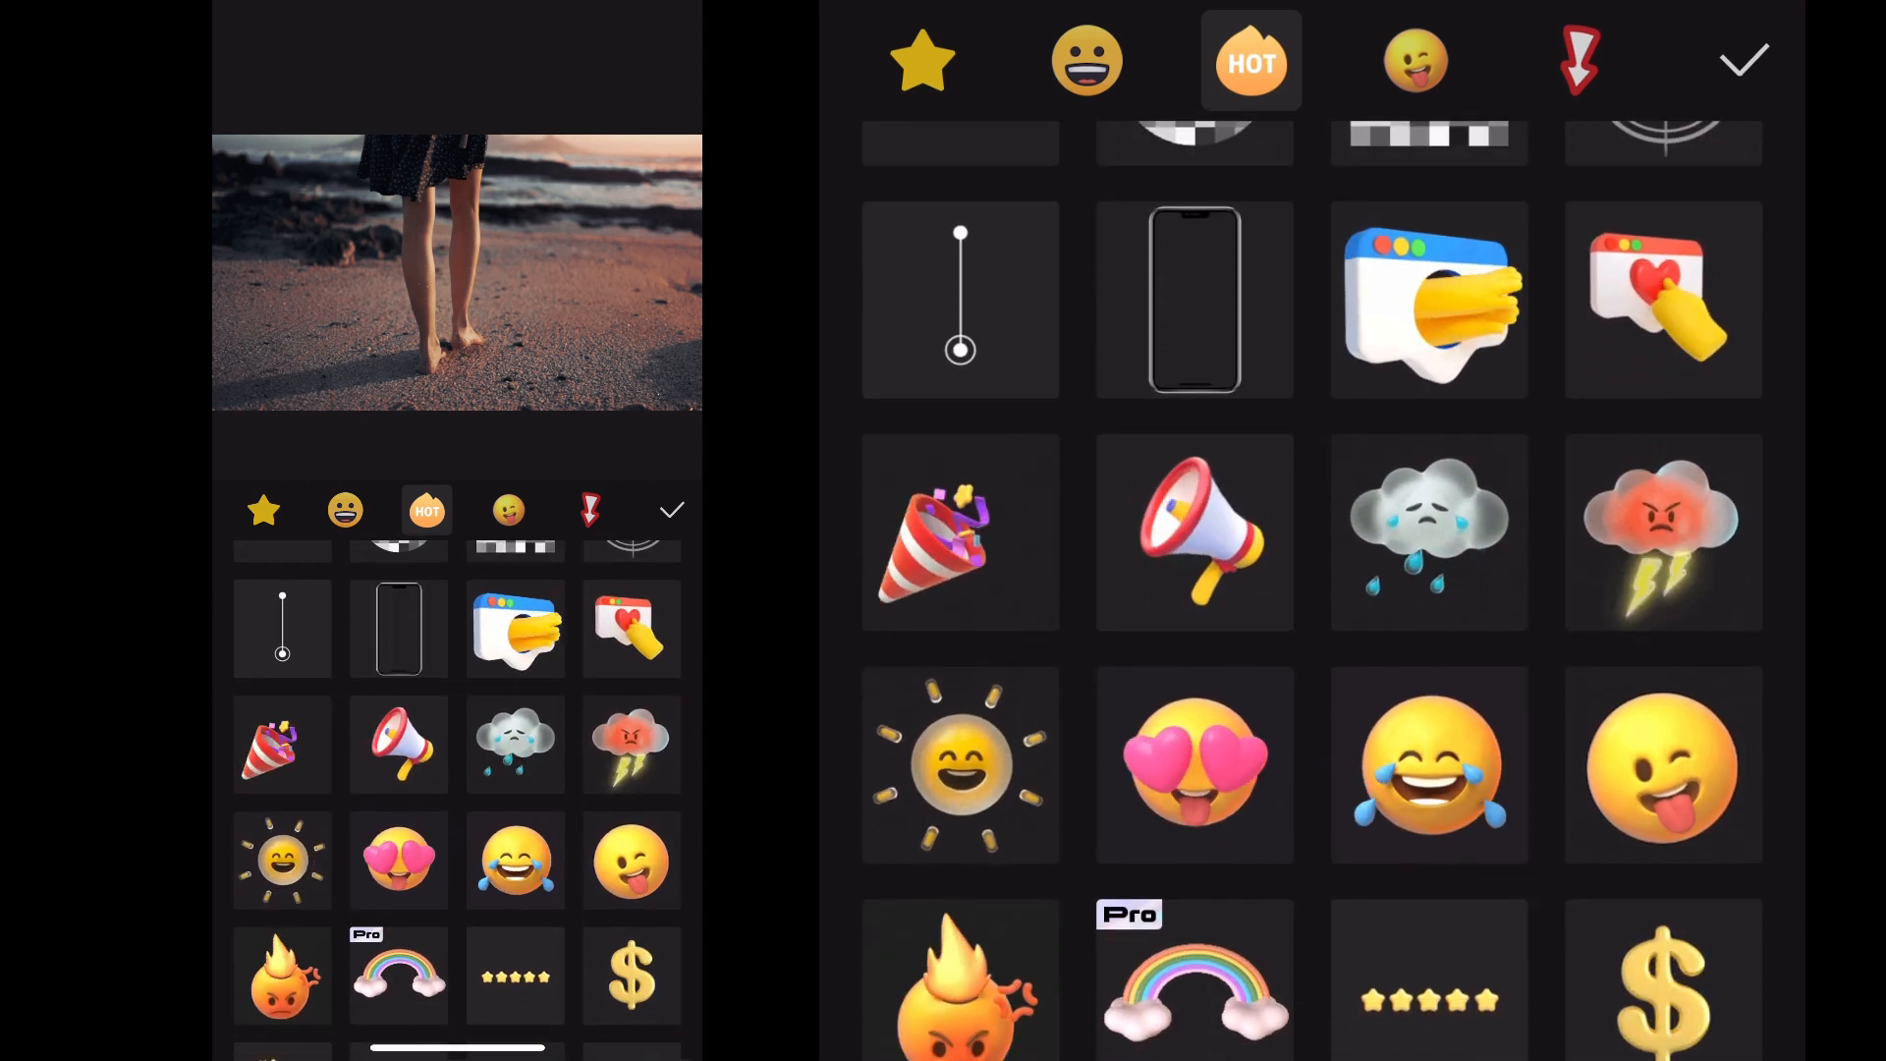
{"action": "scroll", "scroll_direction": "down", "scroll_amount": 3}
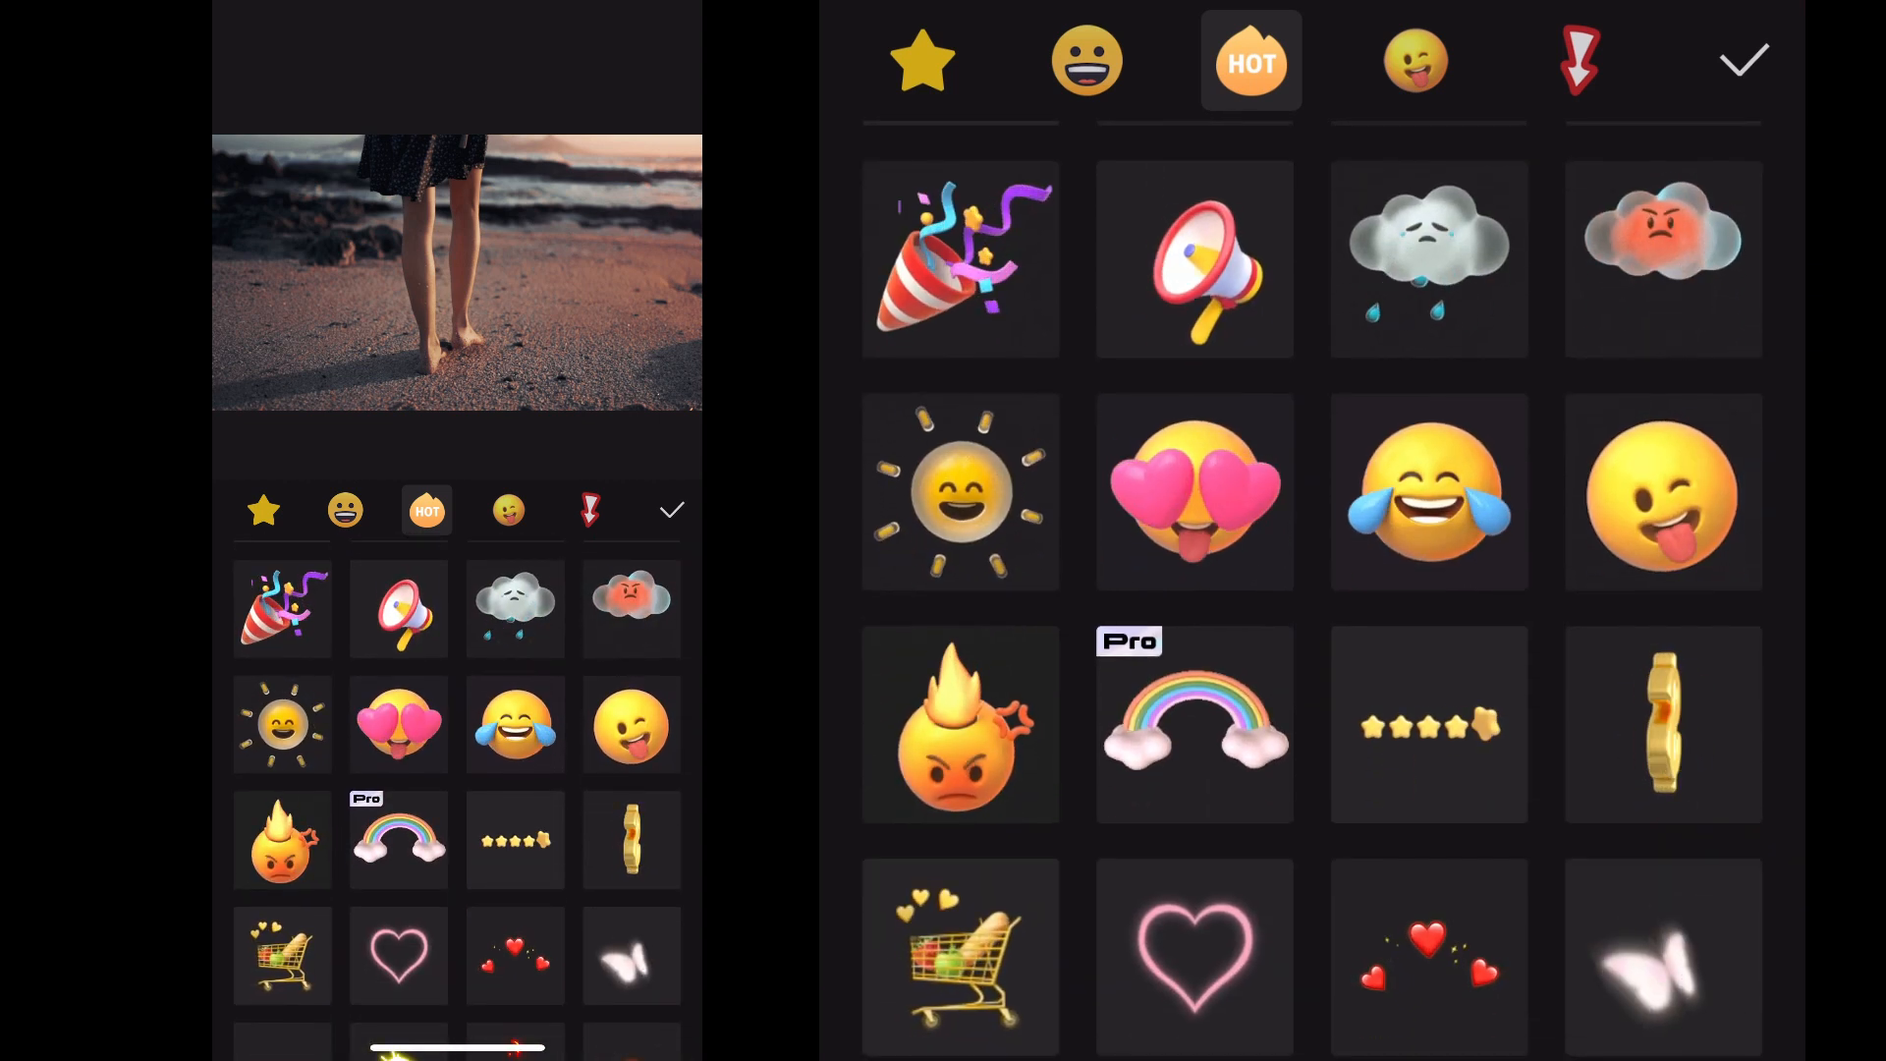
{"action": "left_click", "coordinate": [960, 491]}
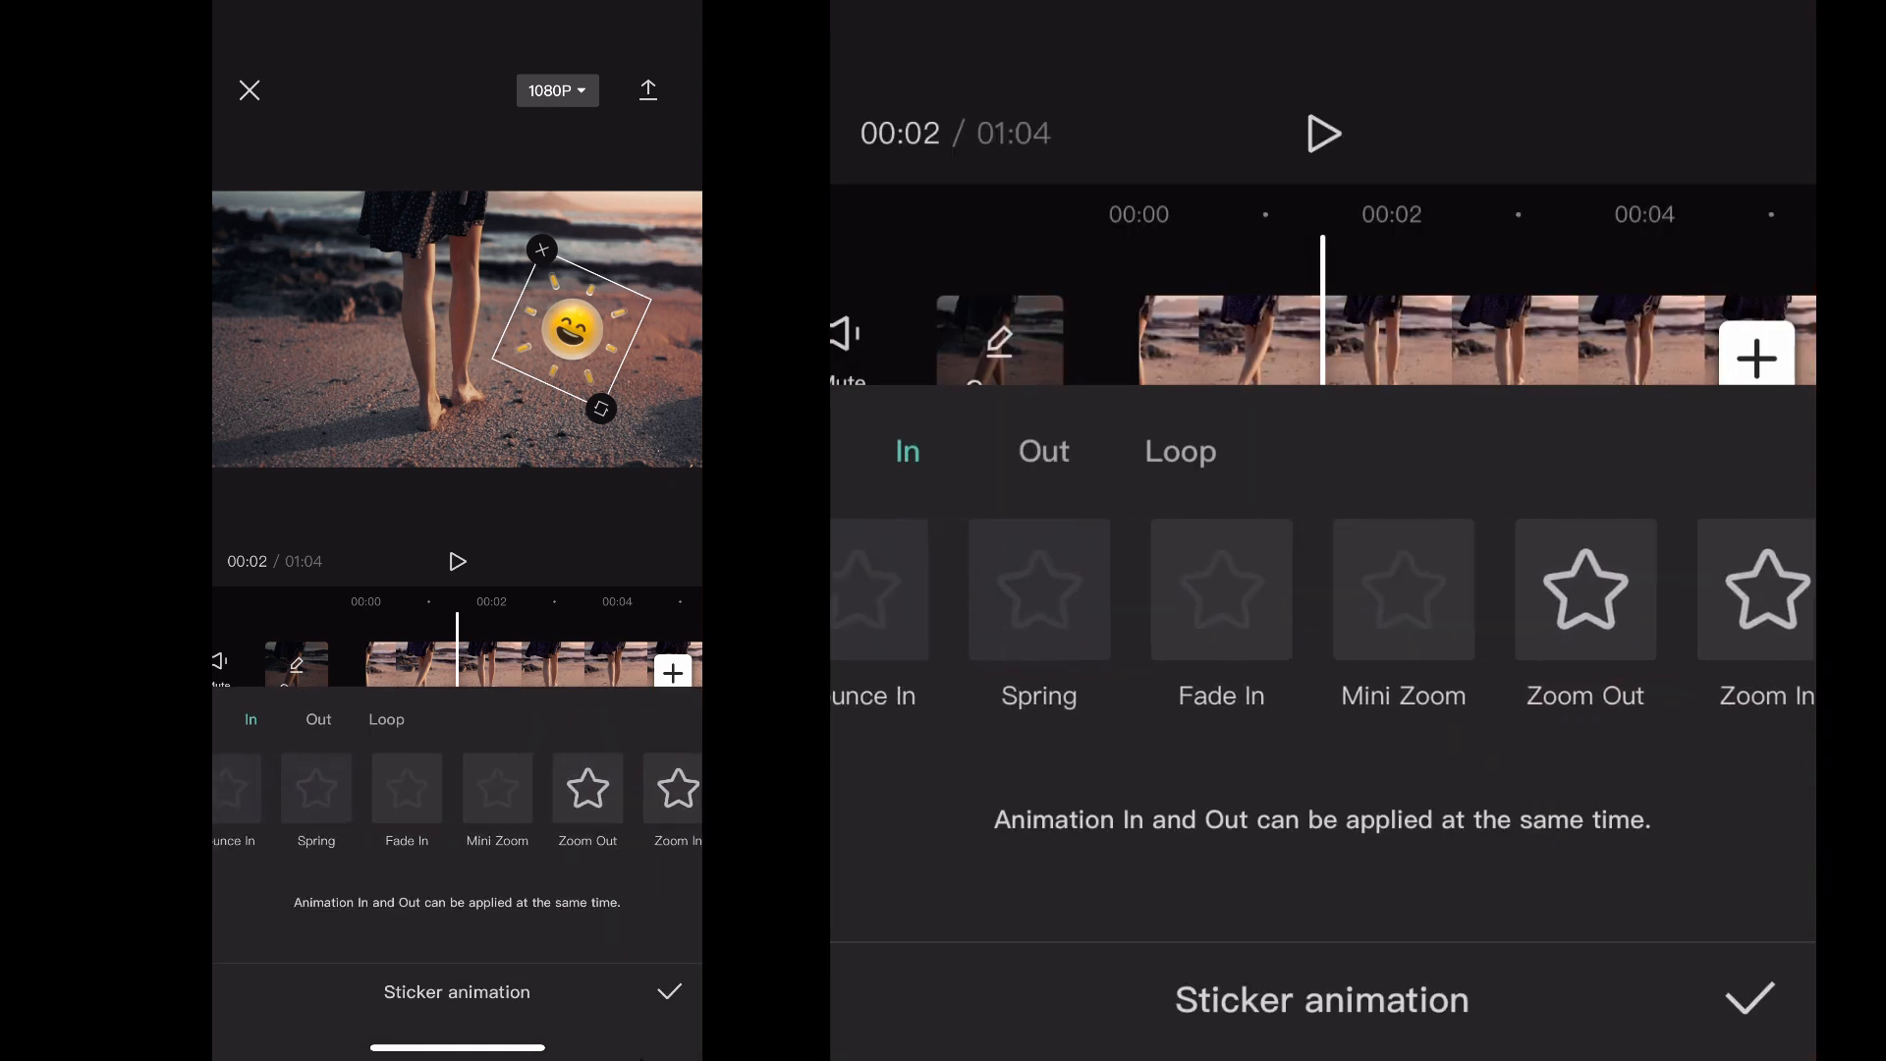
- Apply the Spring in-animation to the sun sticker and lengthen it to about 1.1 seconds
{"action": "left_click", "coordinate": [1204, 589]}
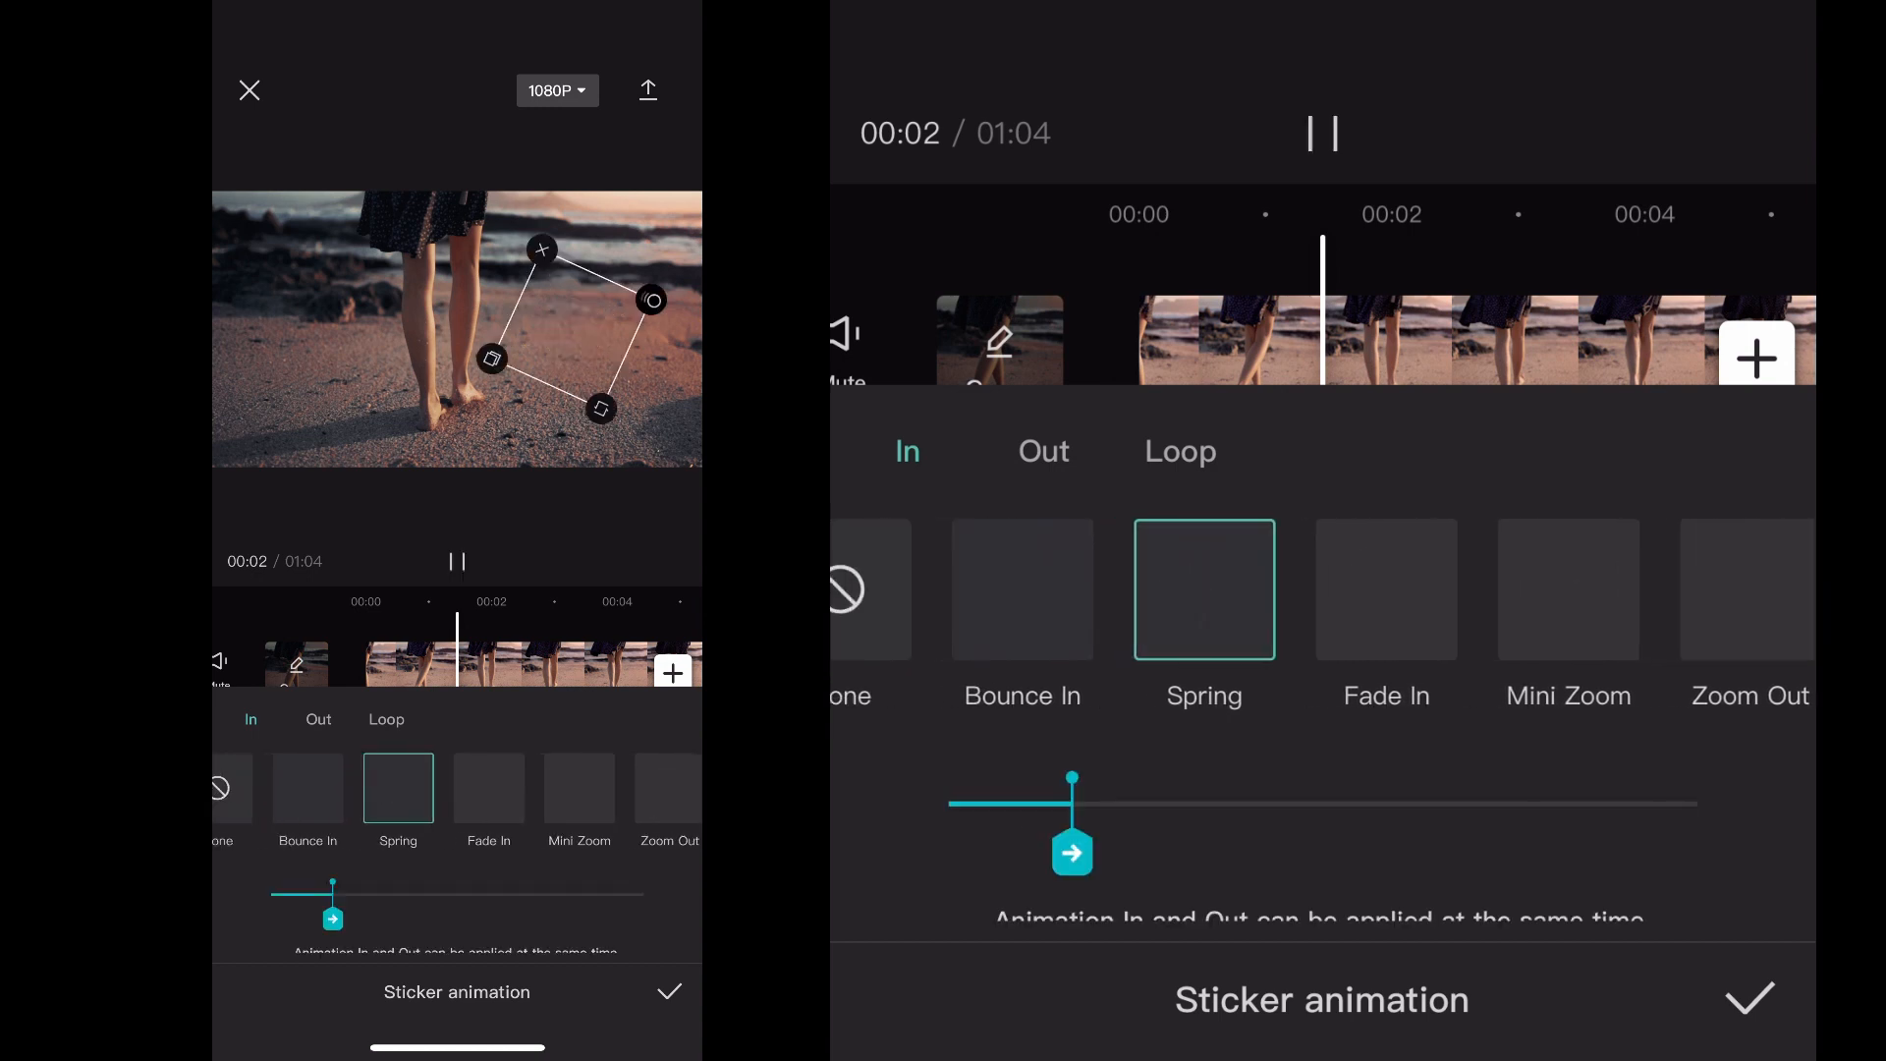
{"action": "left_click", "coordinate": [1320, 134]}
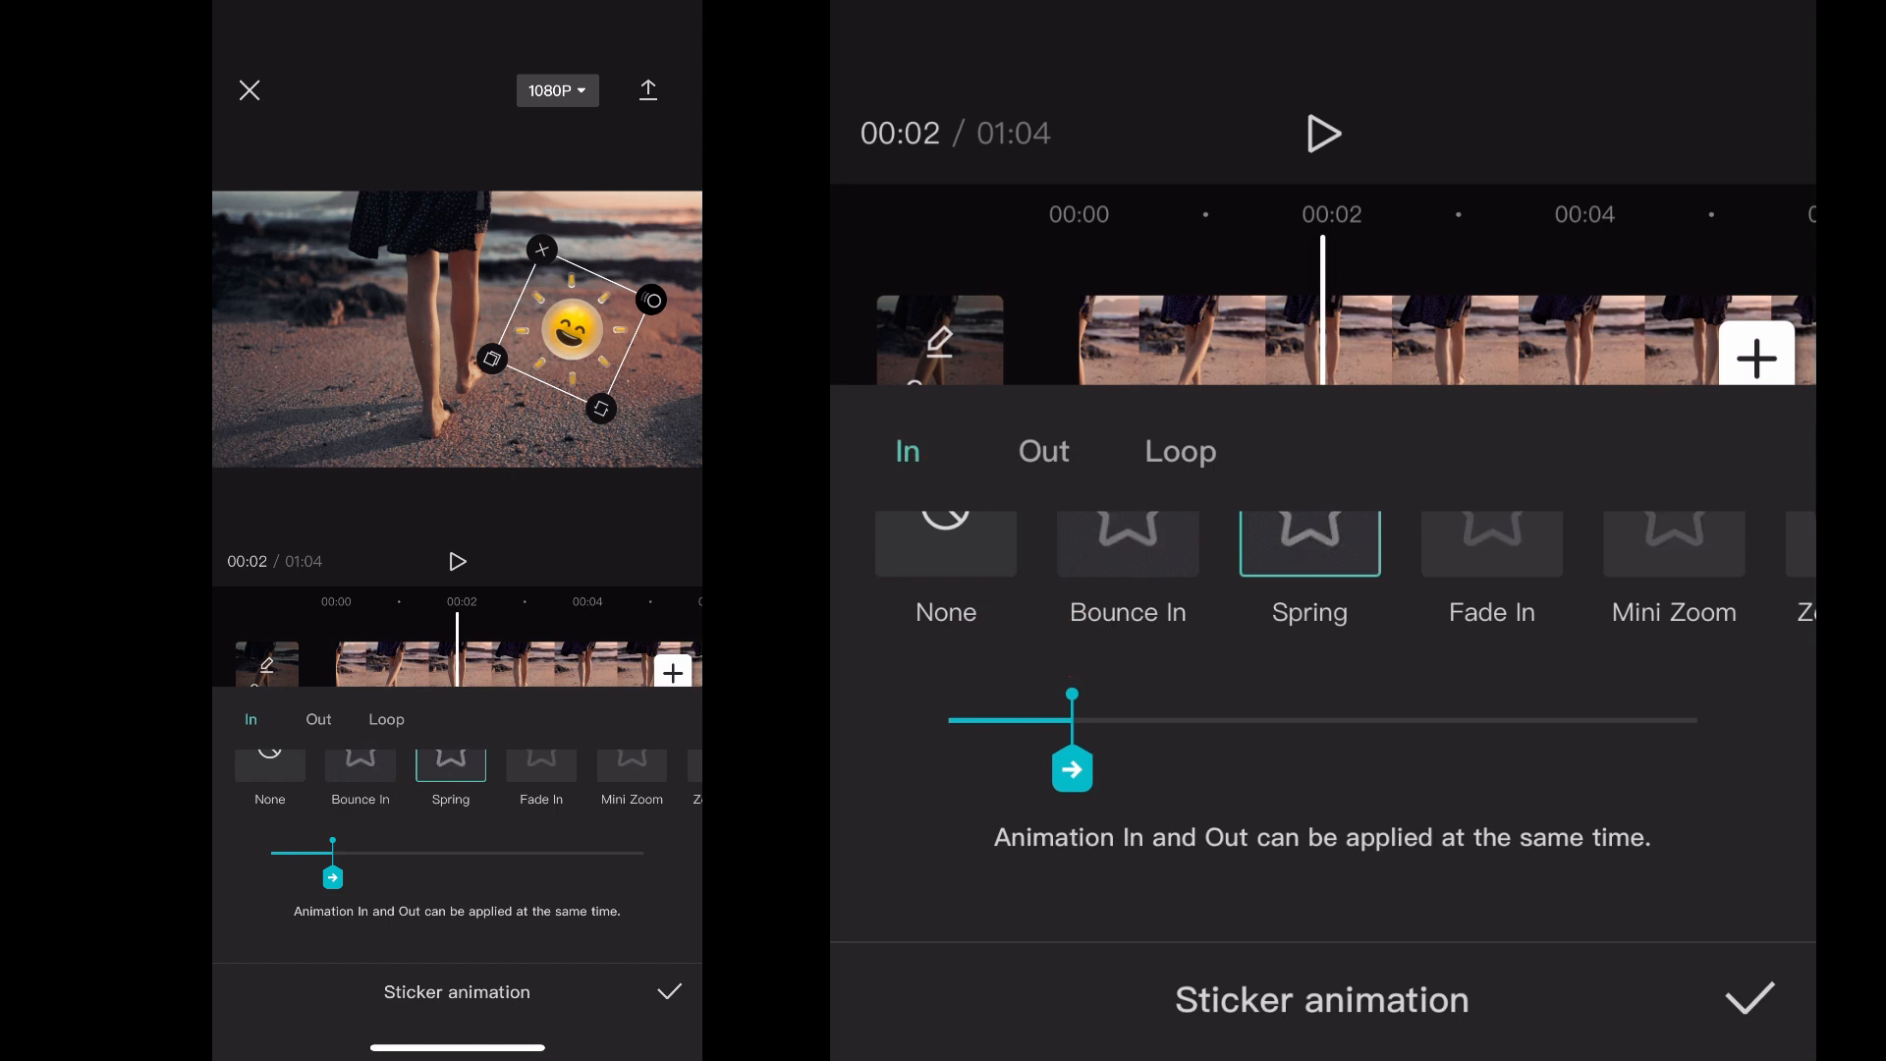
{"action": "left_click_drag", "start_coordinate": [1071, 770], "coordinate": [1141, 770]}
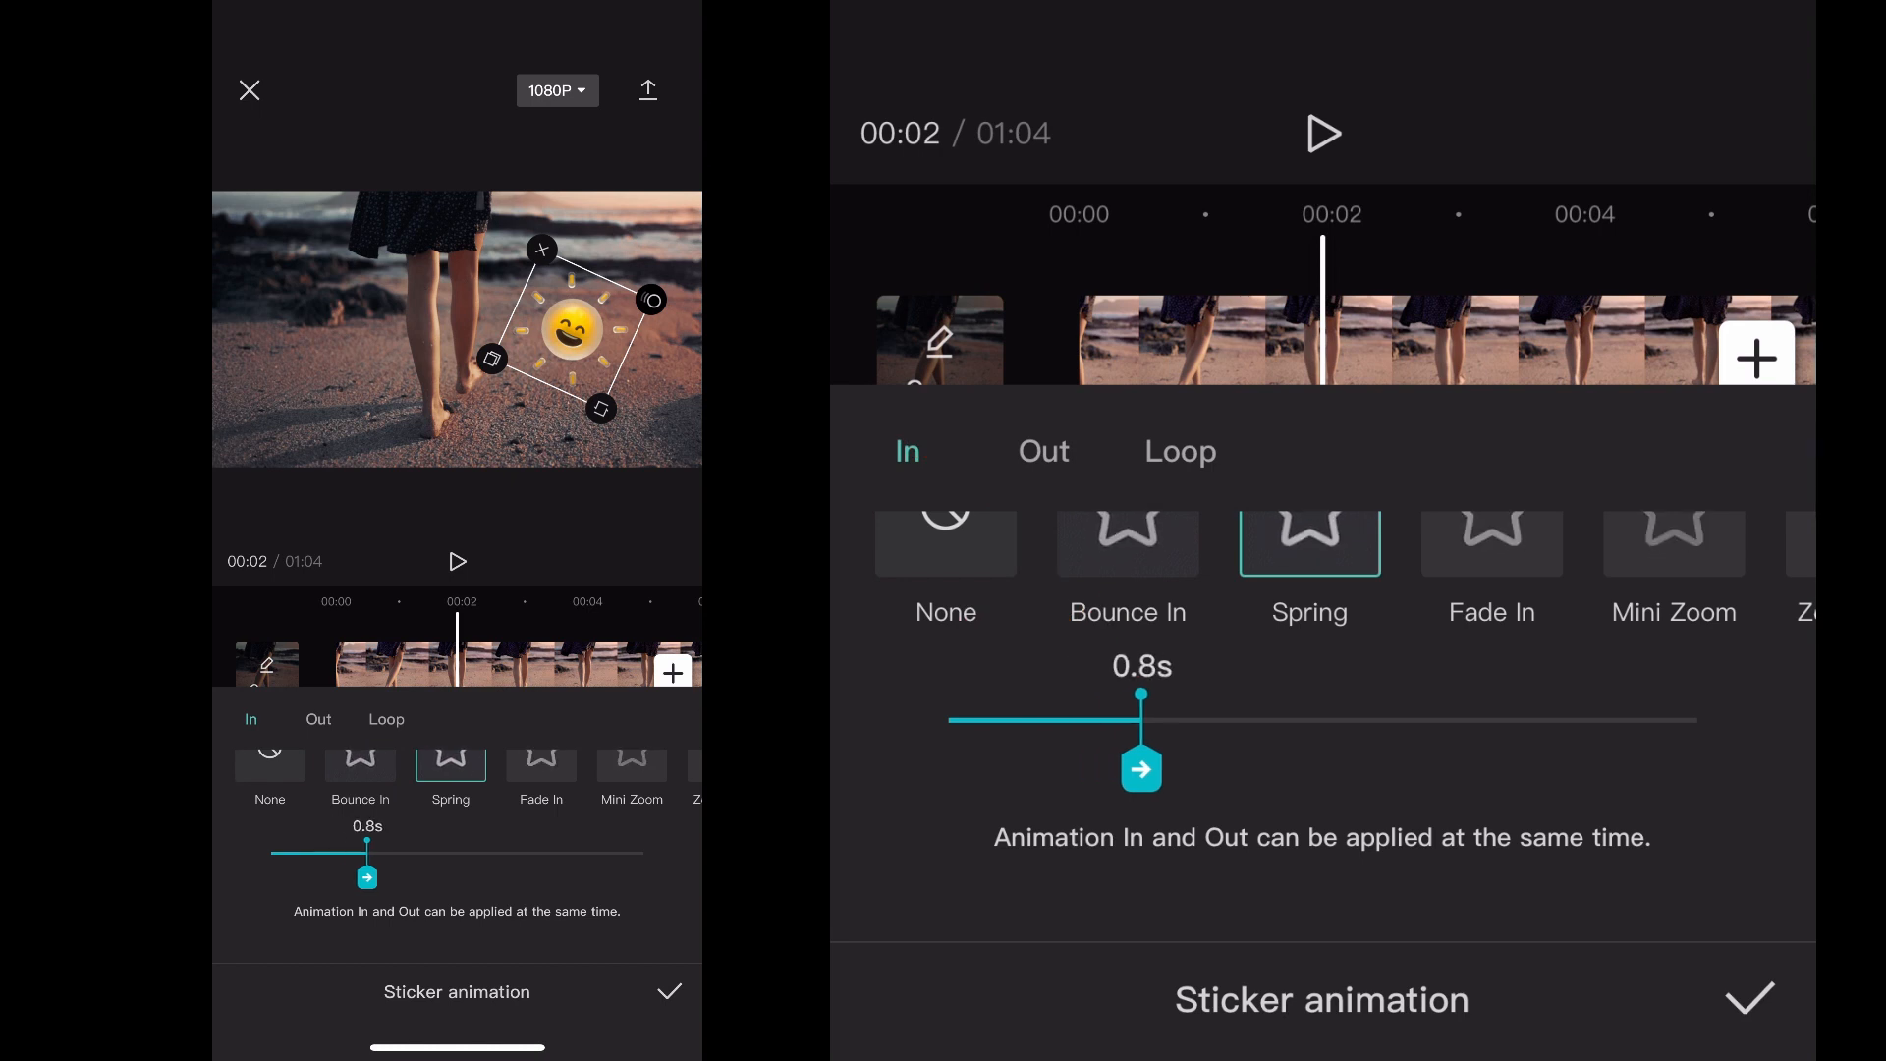
{"action": "left_click_drag", "start_coordinate": [1140, 768], "coordinate": [1204, 768]}
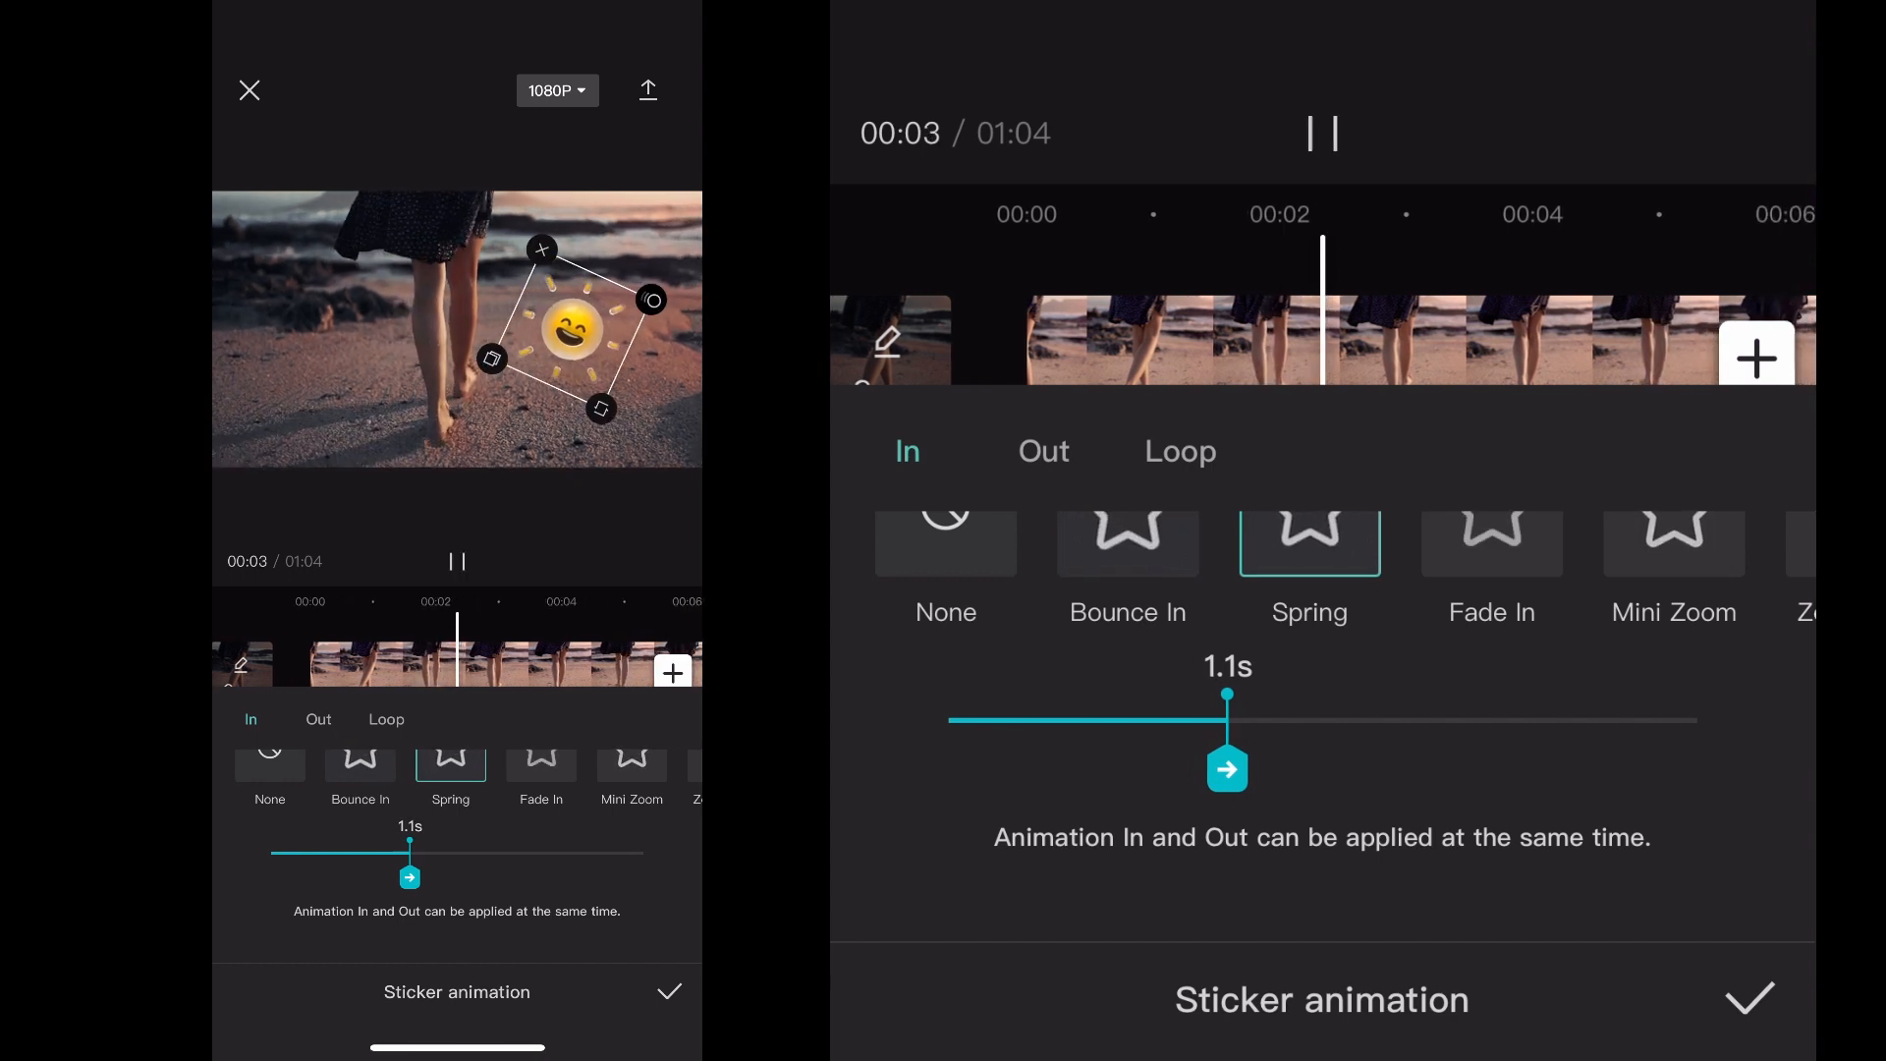
{"action": "left_click_drag", "start_coordinate": [1225, 770], "coordinate": [1360, 770]}
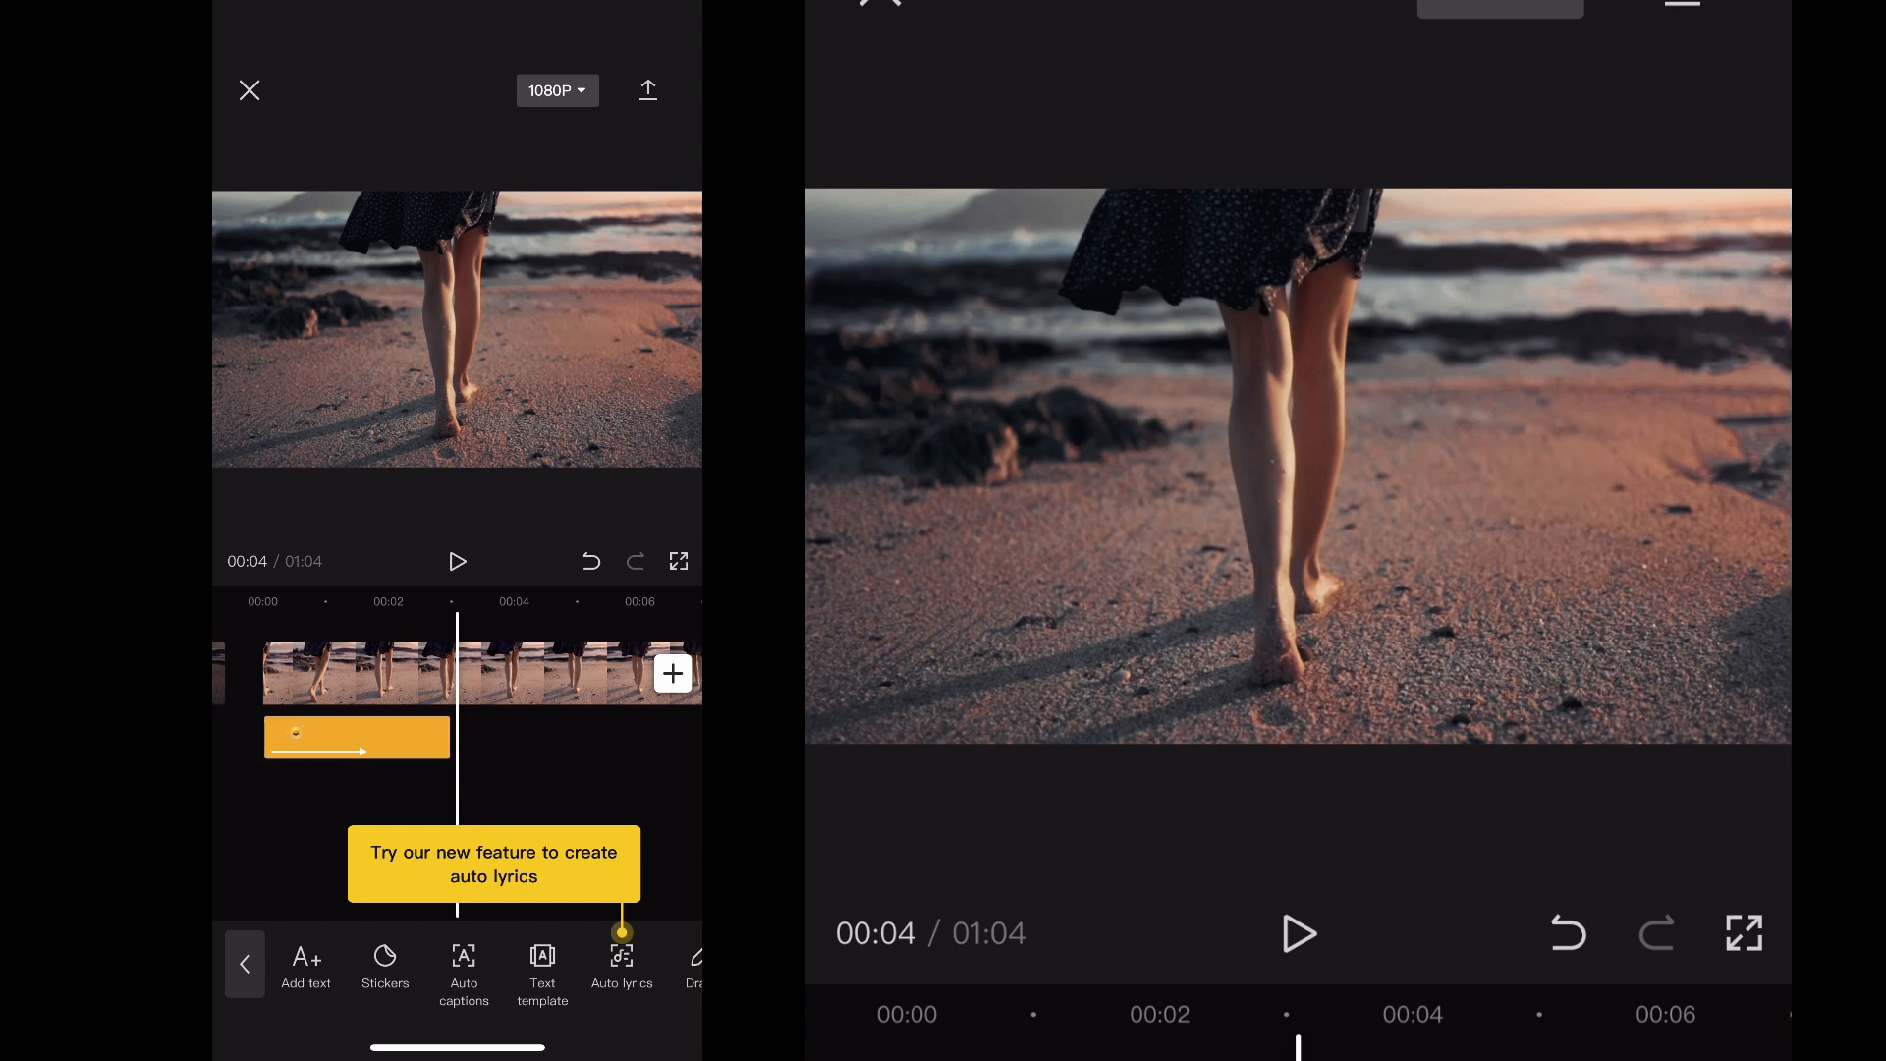
- Select the sun sticker's clip in the timeline to bring back its editing tools
{"action": "left_click", "coordinate": [357, 738]}
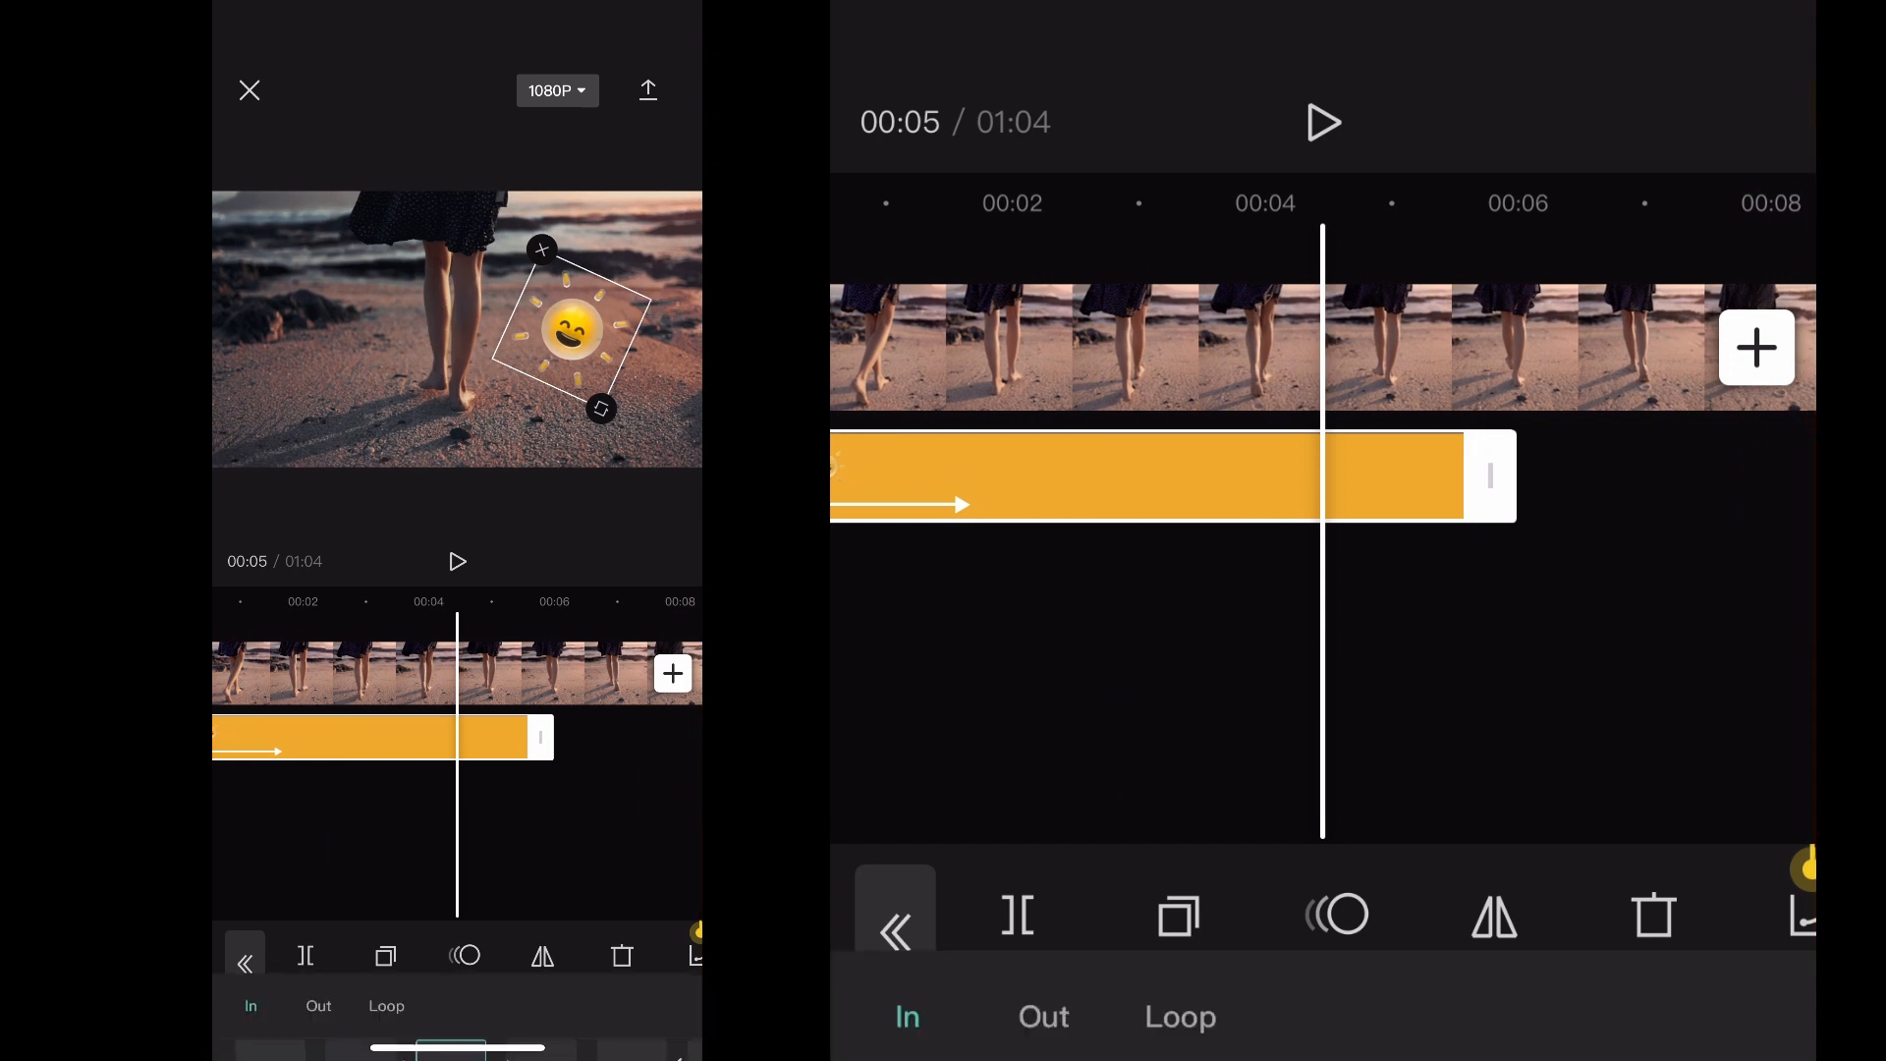
- Choose Fade Out from the sun sticker's out-animation options
{"action": "left_click", "coordinate": [317, 719]}
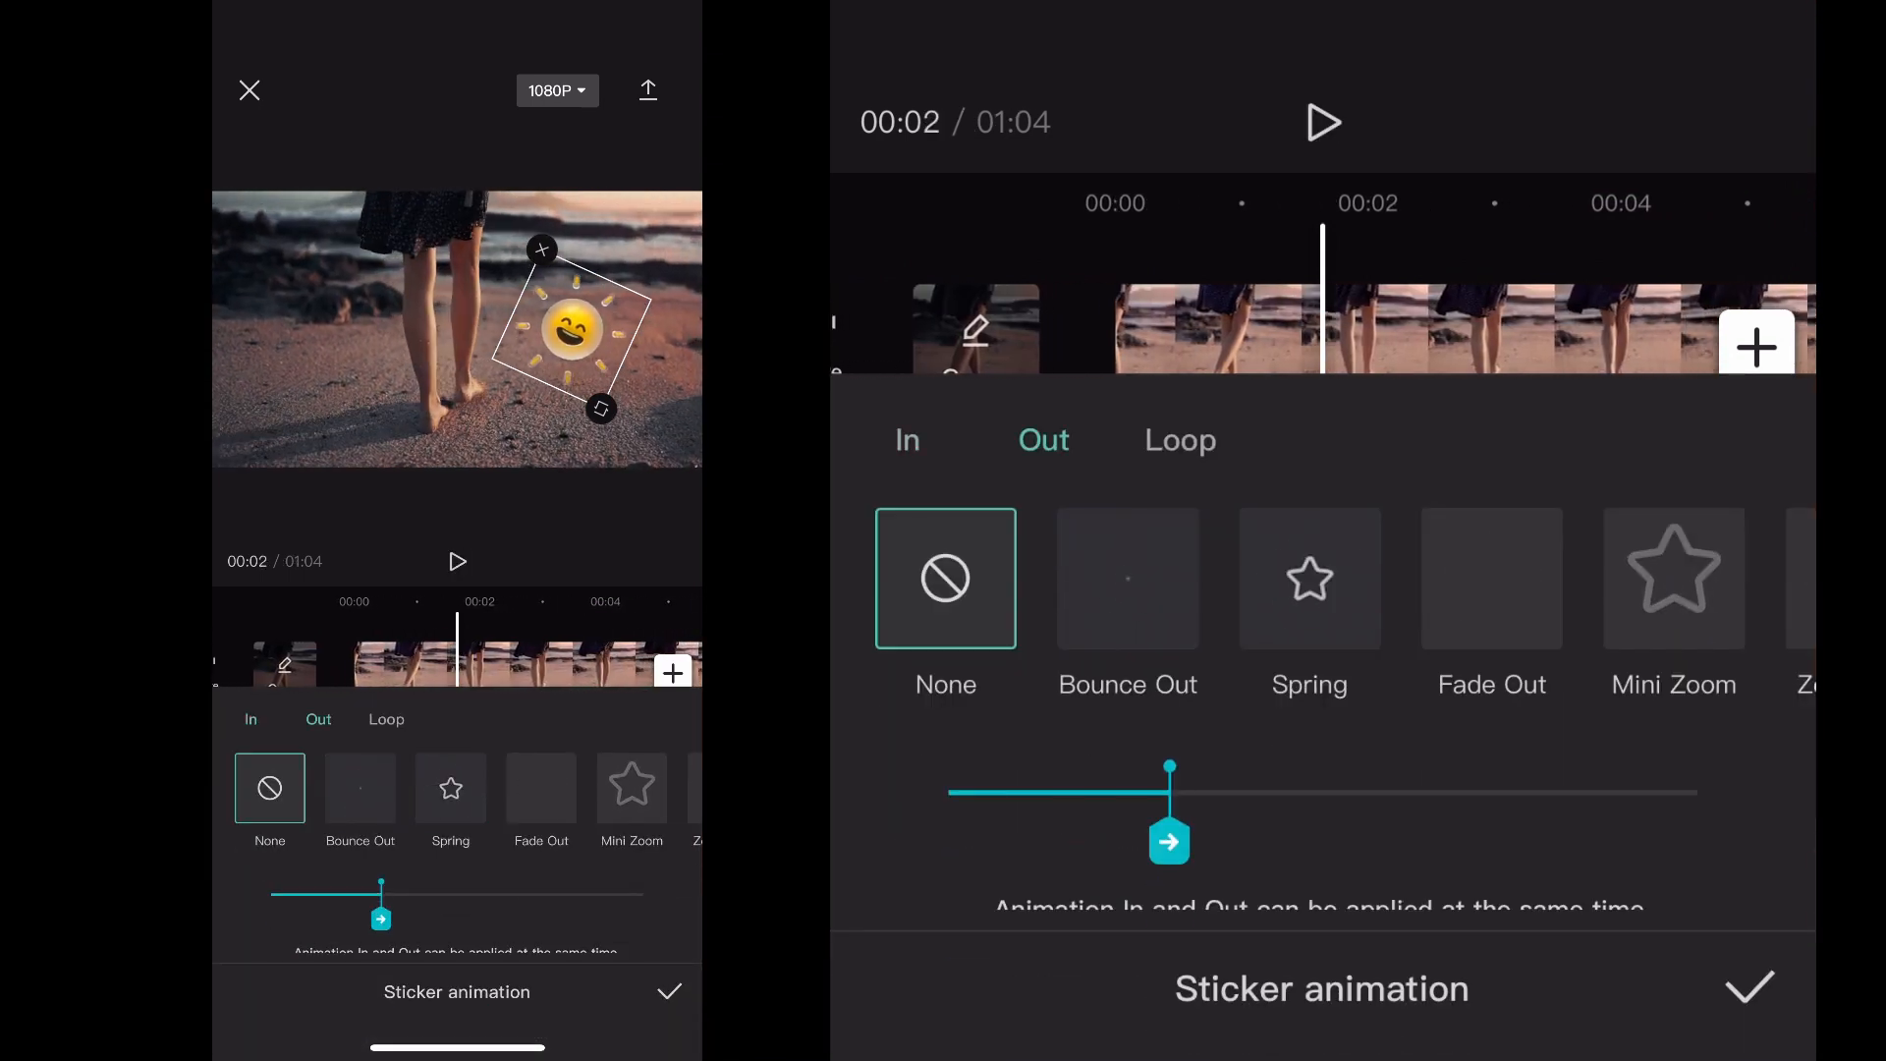
{"action": "mouse_move", "coordinate": [1107, 601]}
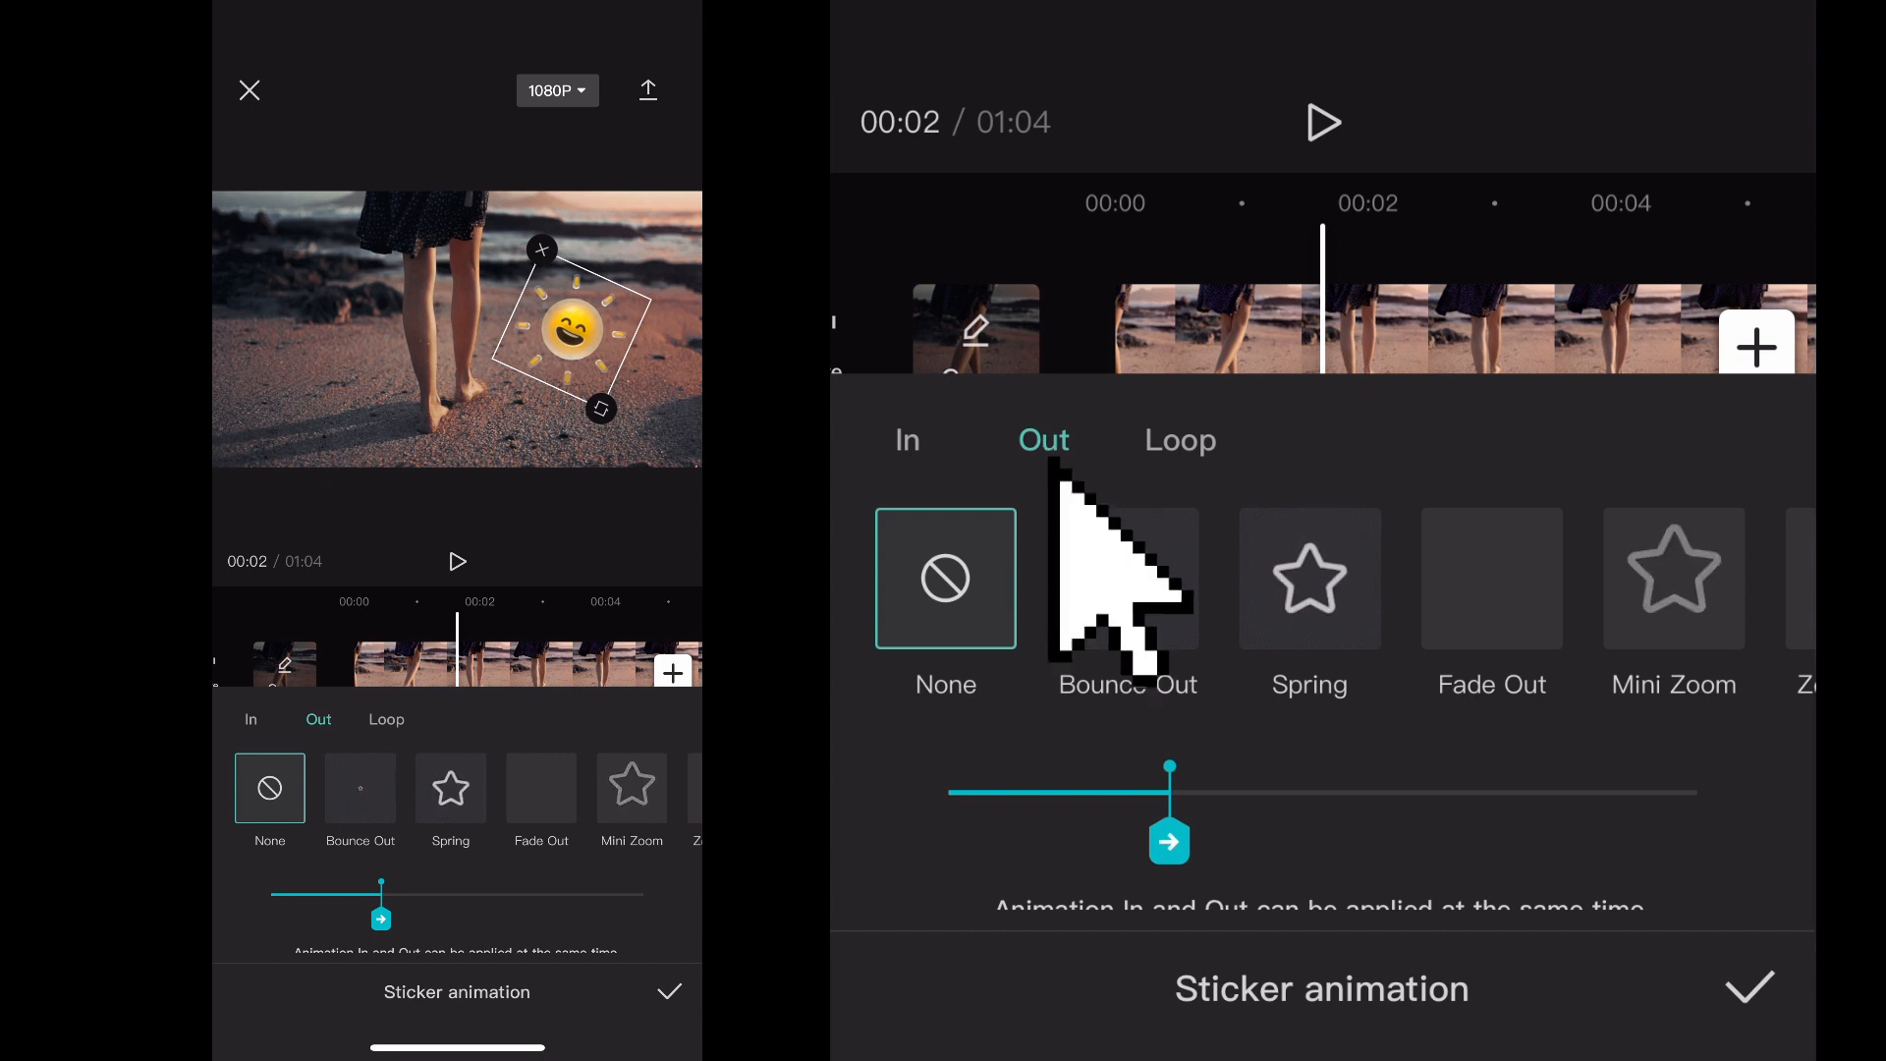
{"action": "left_click", "coordinate": [1322, 578]}
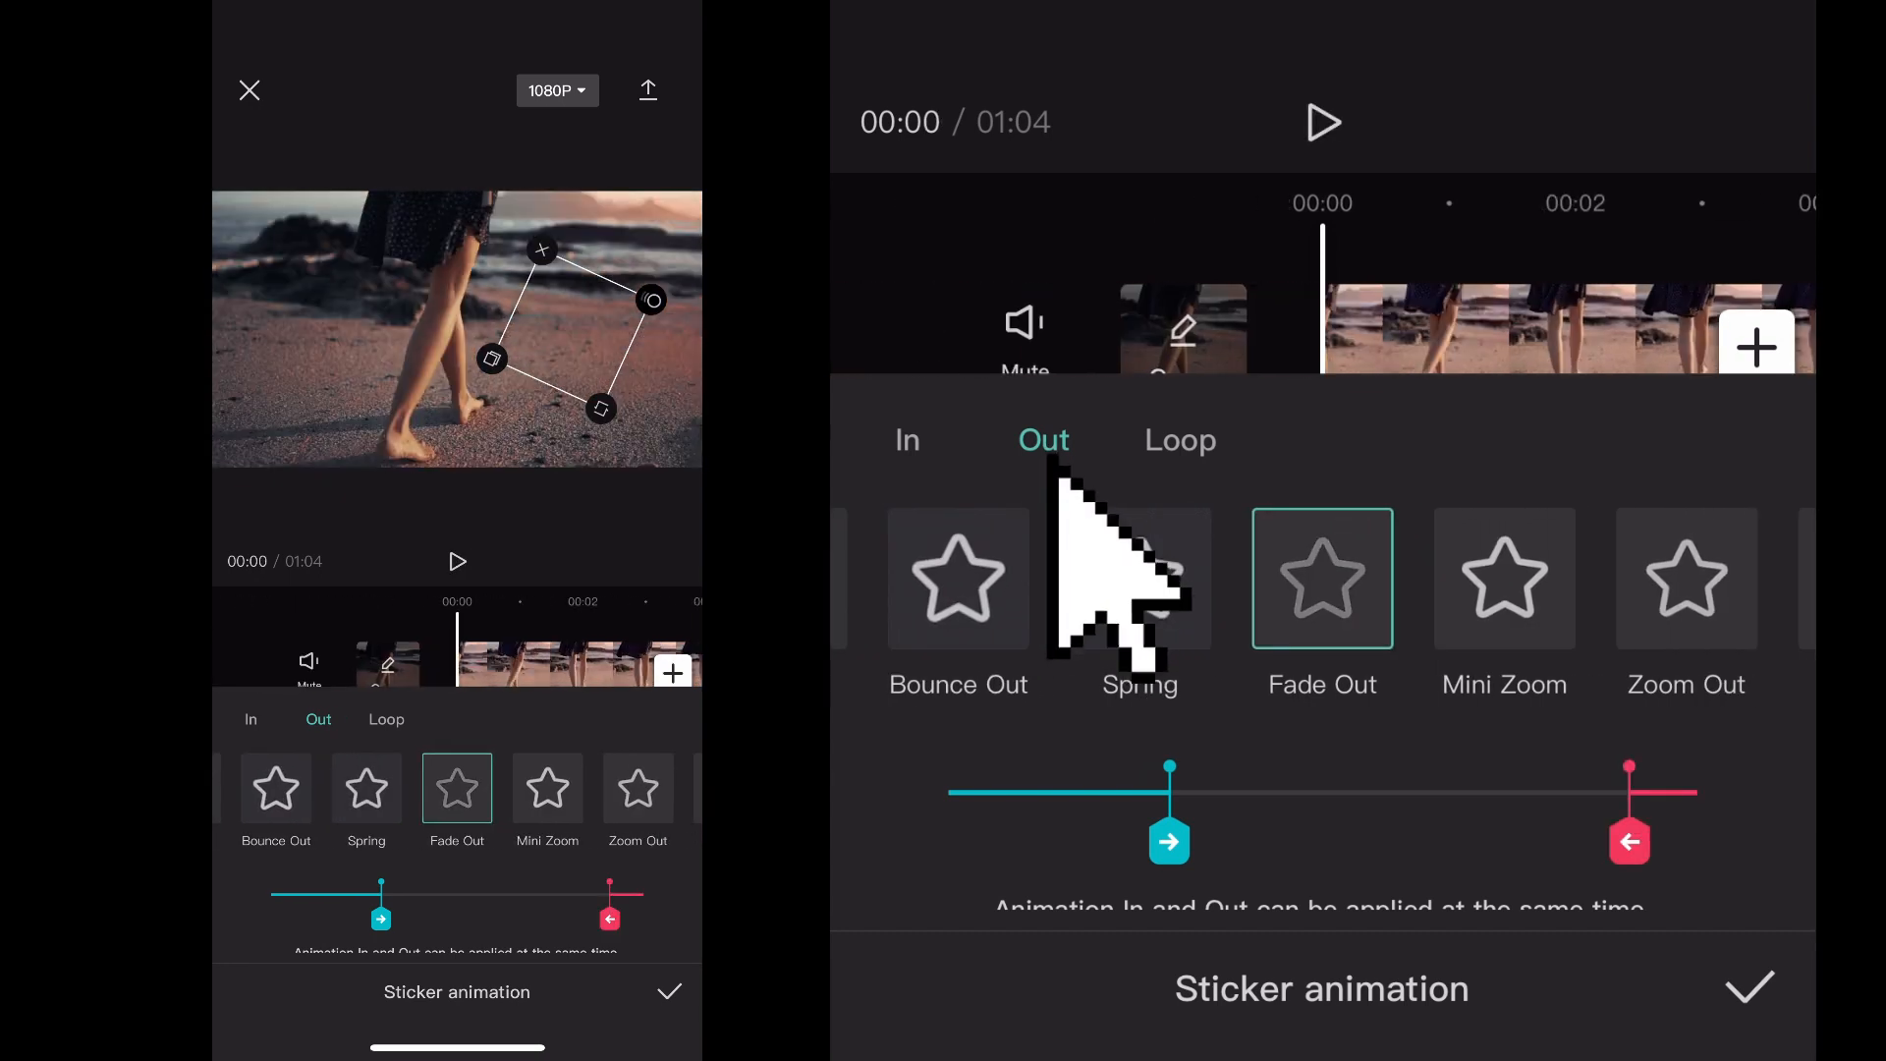
{"action": "mouse_move", "coordinate": [1139, 578]}
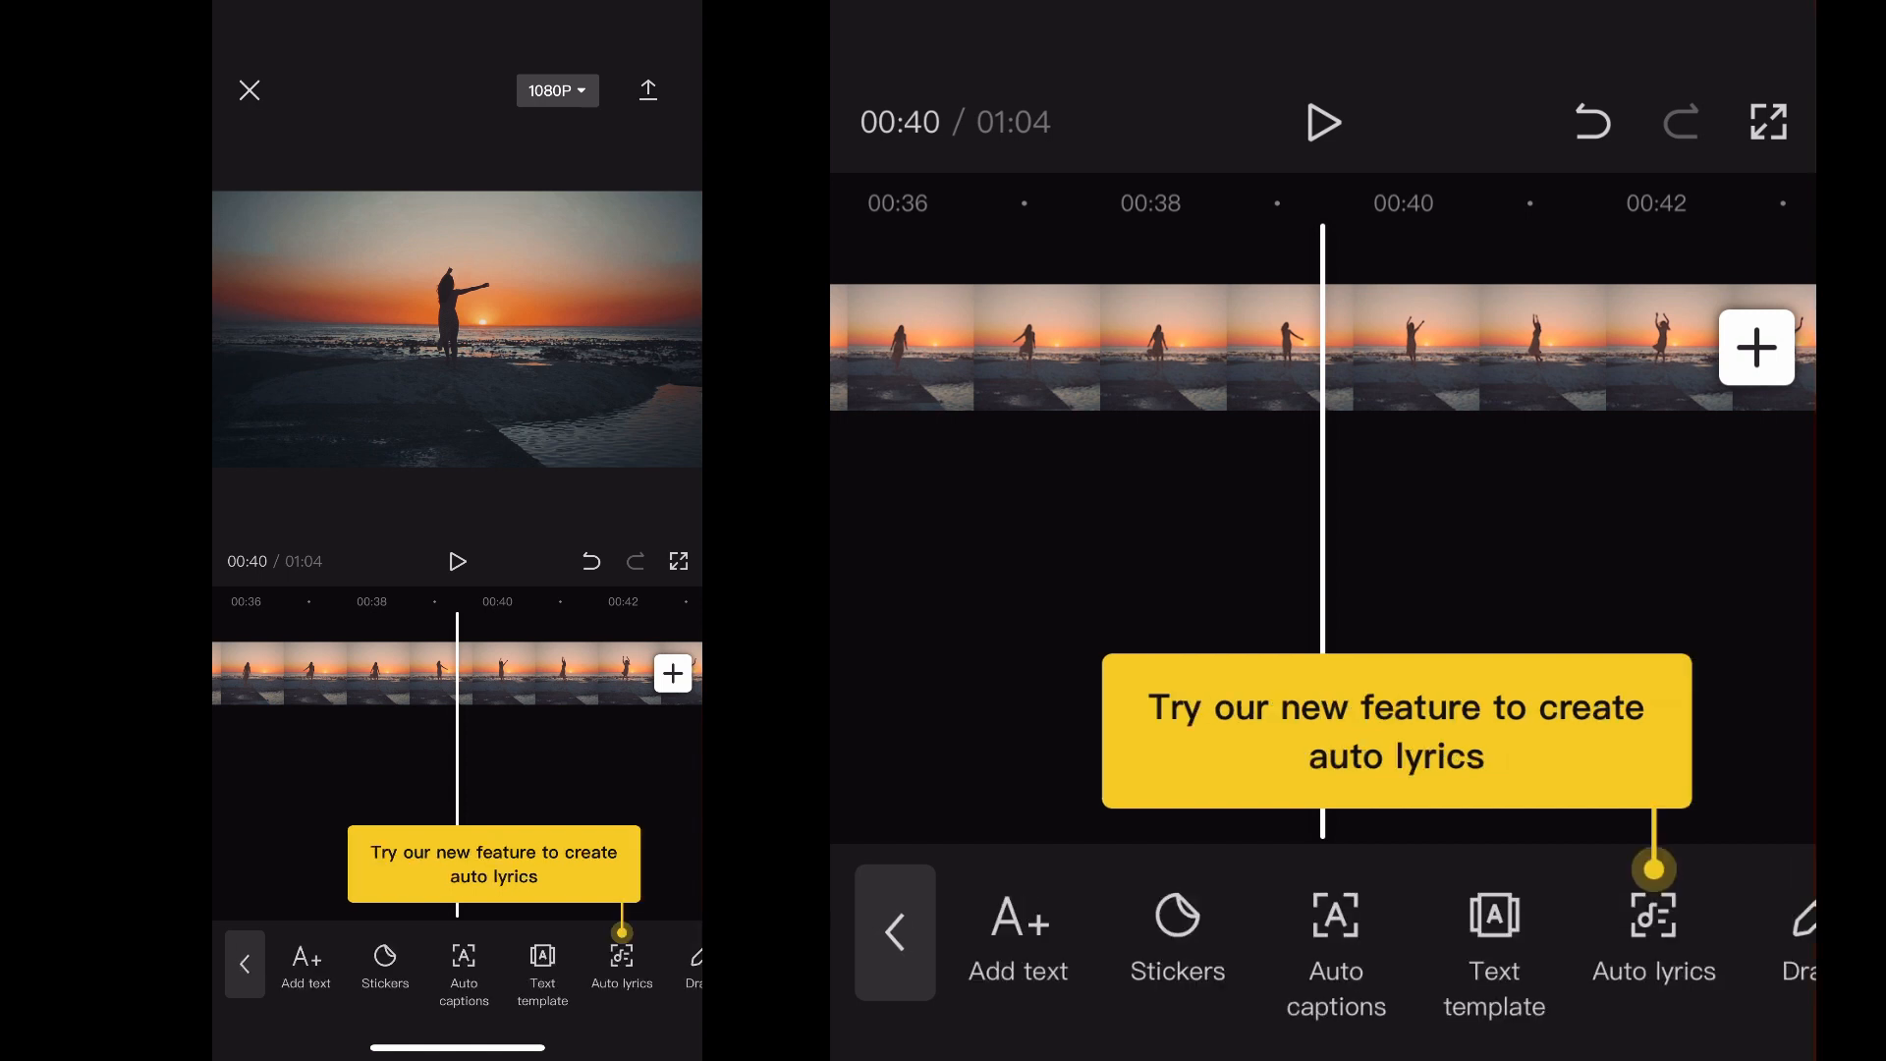
- Move to the sunset clip at 00:40 and open the sticker library
{"action": "left_click", "coordinate": [242, 964]}
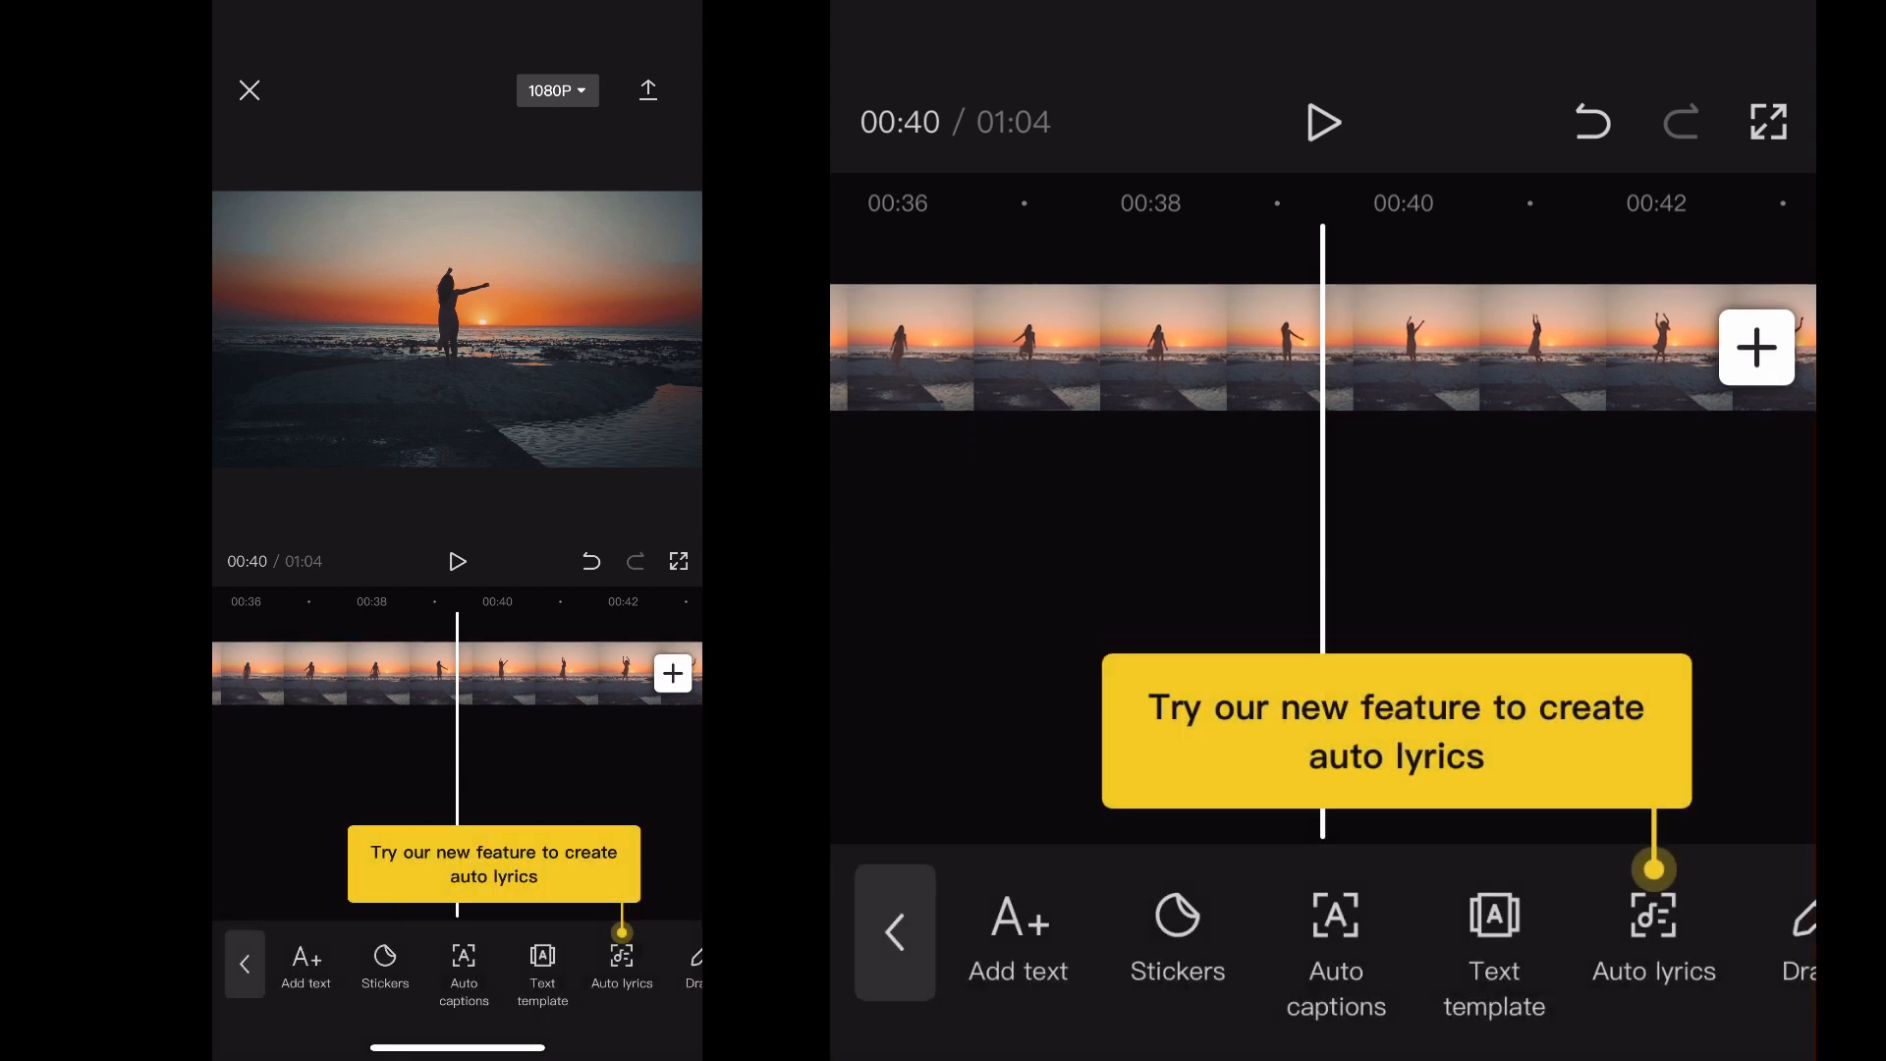
{"action": "left_click", "coordinate": [1177, 950]}
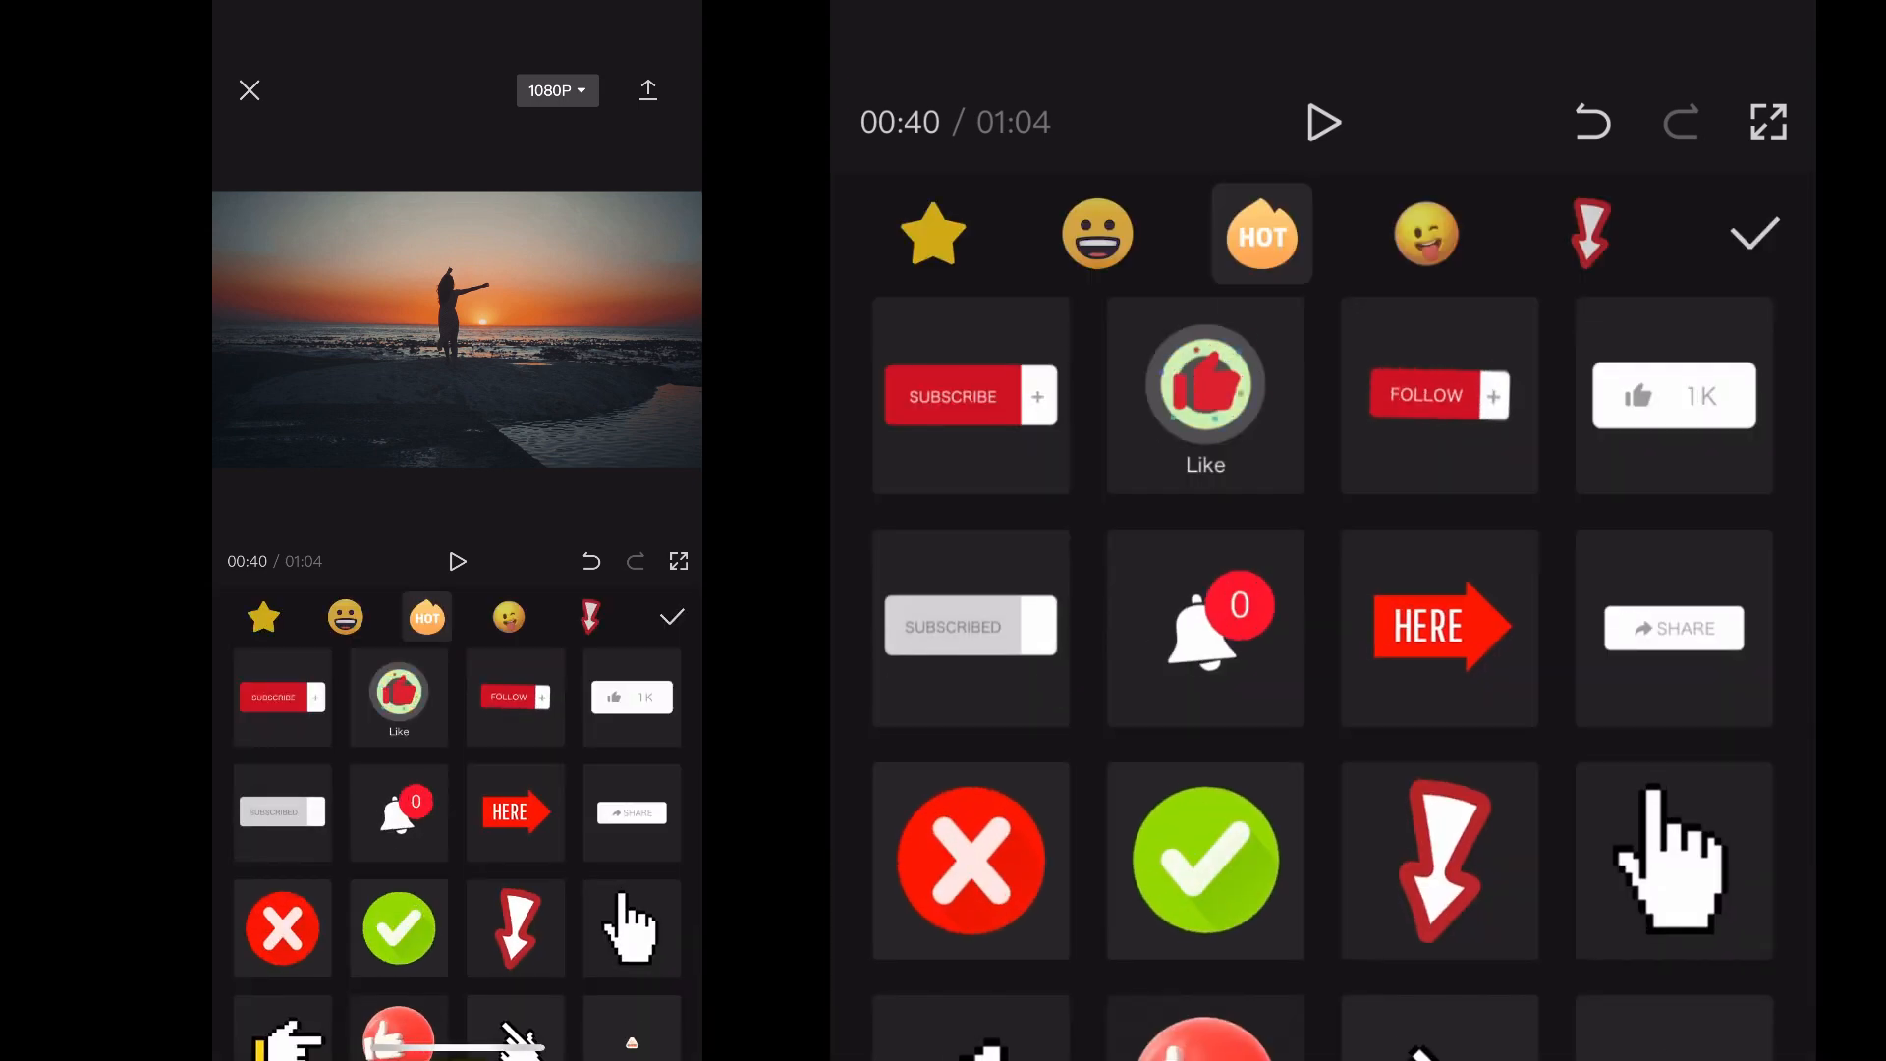